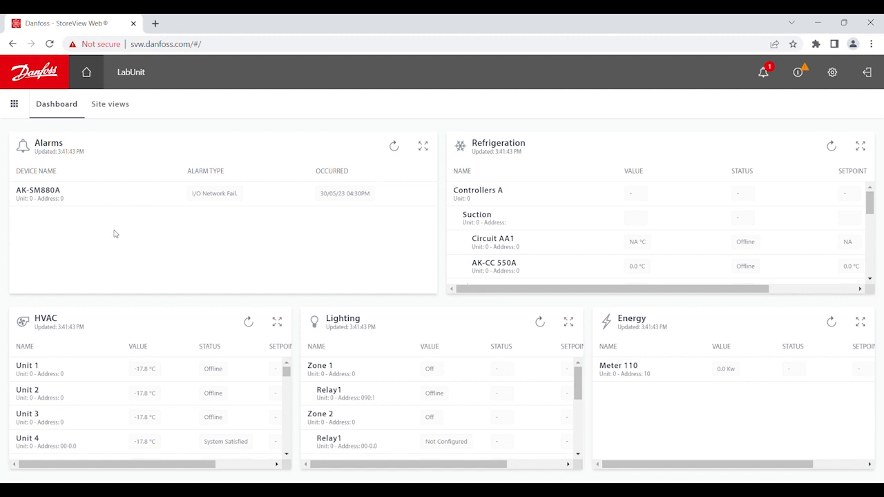
pyautogui.moveTo(30, 137)
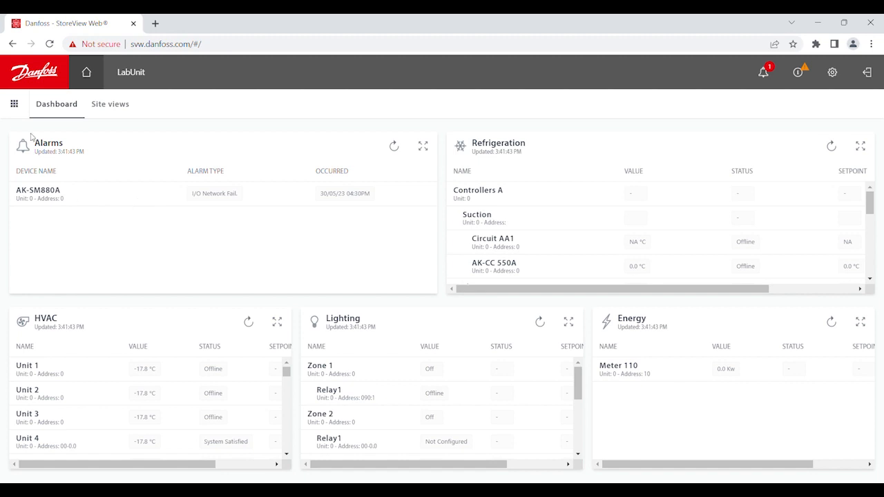
# - Navigate via the main menu to Configuration > Alarms > Connections, showing Network Connection 1 as E-Mail
pyautogui.click(13, 102)
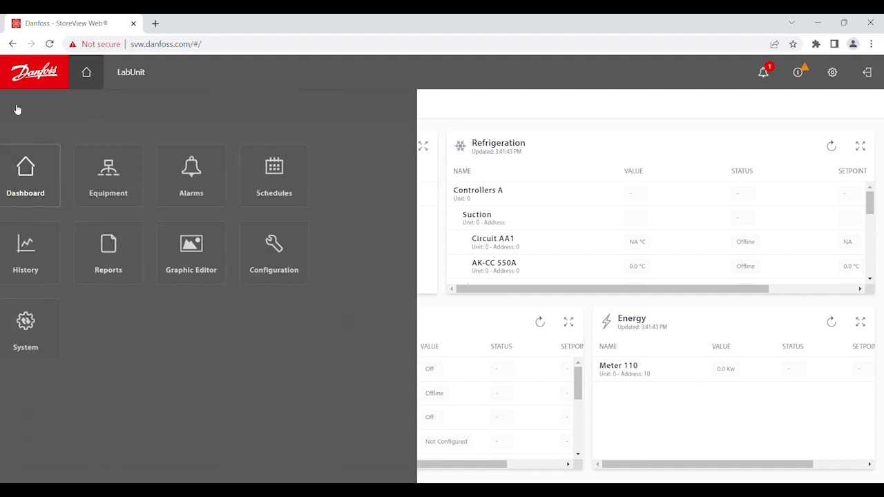
pyautogui.click(298, 252)
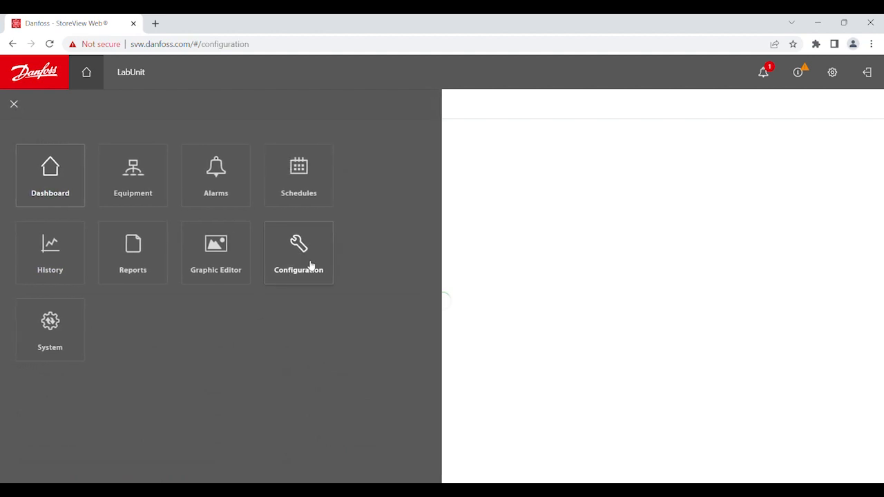
pyautogui.click(298, 253)
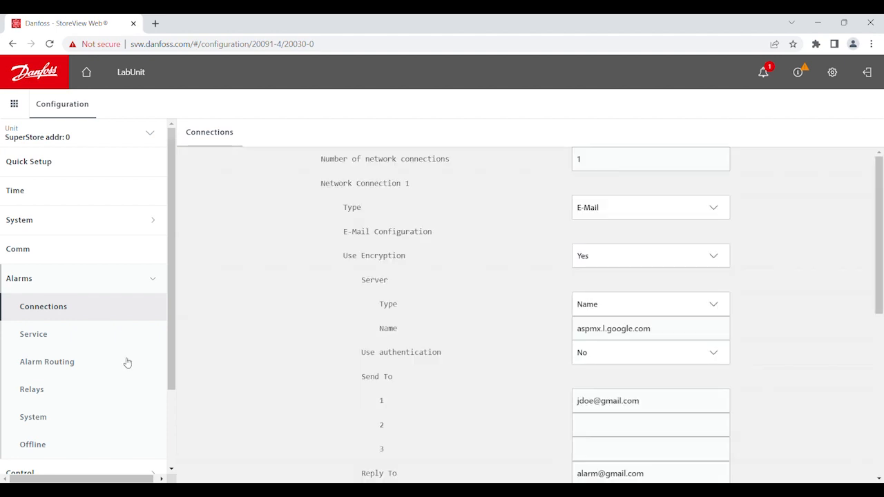
pyautogui.scroll(-3)
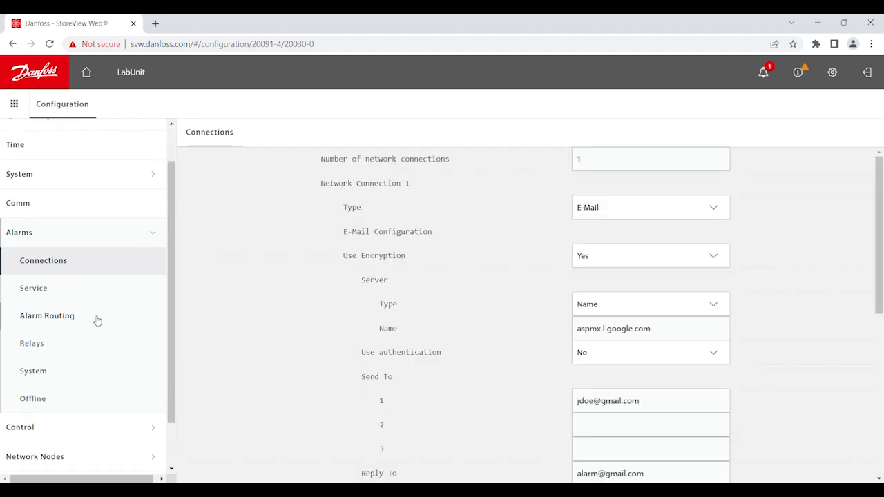
# - Show the Alarm Routing table and scroll through relays, Front LED, buzzer and network components
pyautogui.click(47, 315)
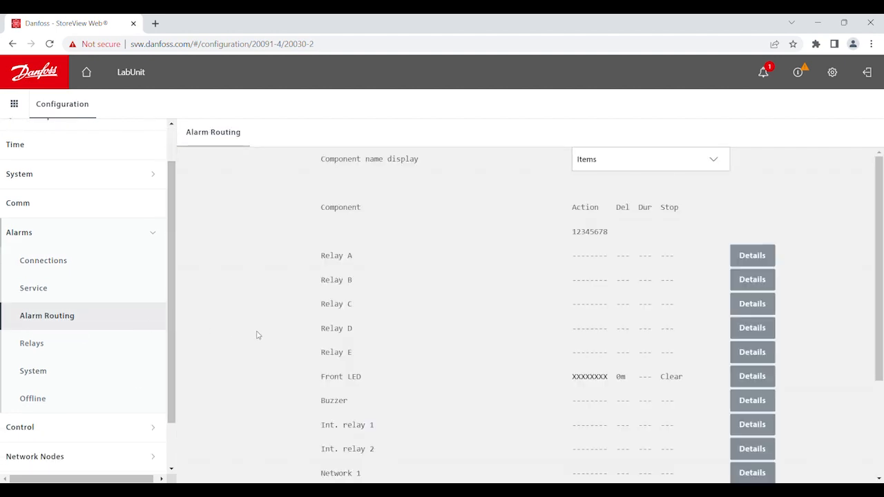
pyautogui.scroll(-3)
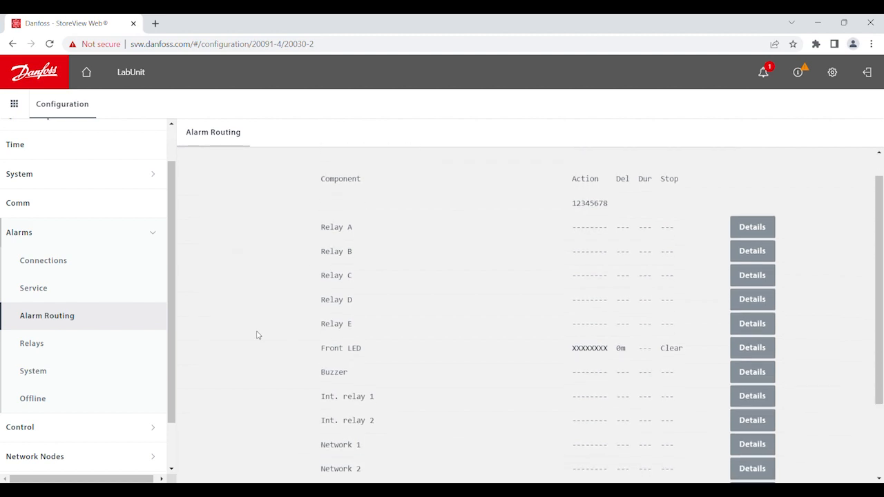
pyautogui.scroll(-3)
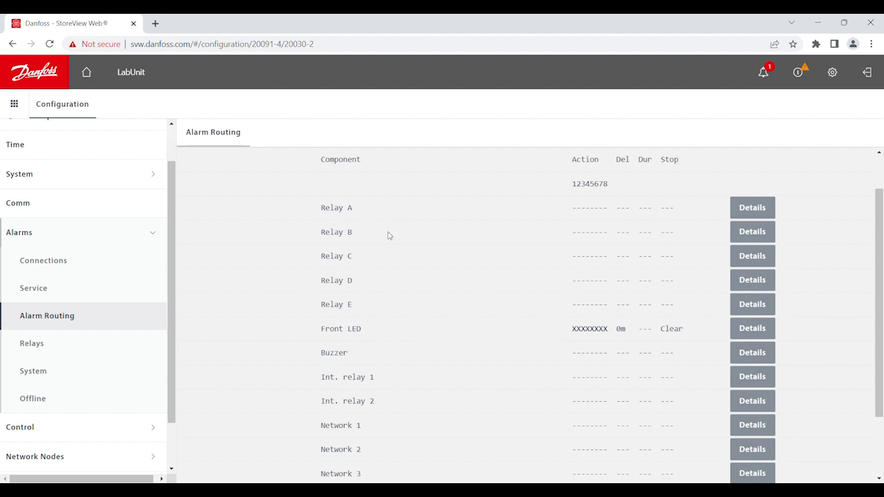
pyautogui.moveTo(633, 205)
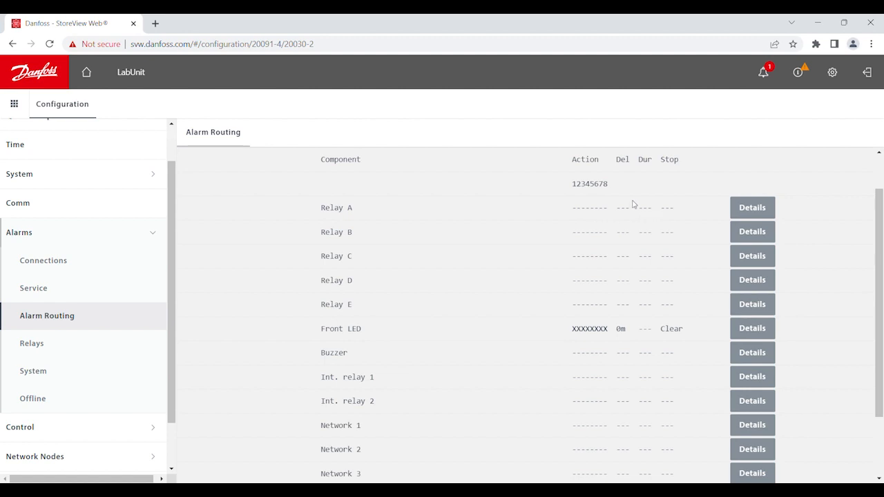
pyautogui.moveTo(619, 188)
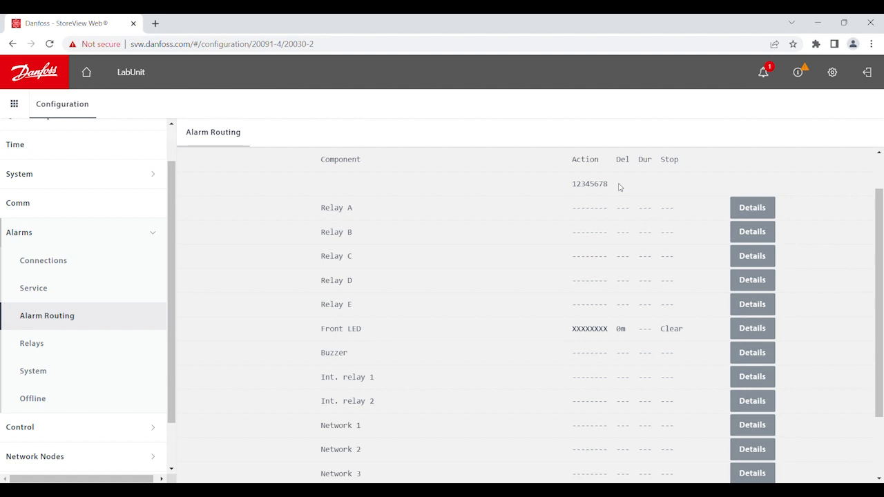
pyautogui.moveTo(751, 207)
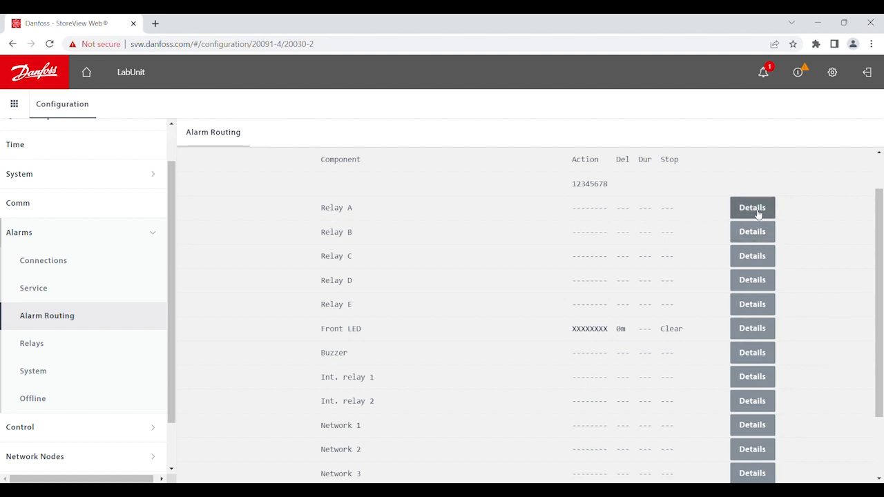
# - In Relay A's routing details, set Action 1 to Enabled
pyautogui.click(751, 207)
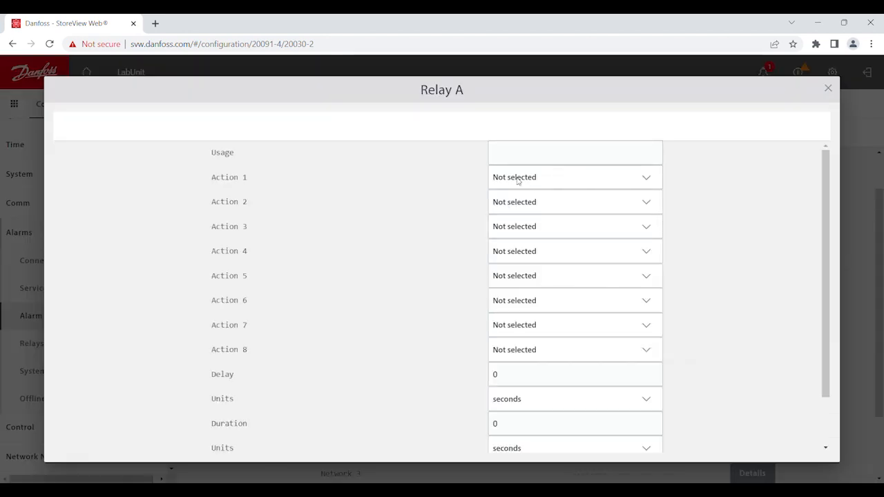
pyautogui.click(574, 177)
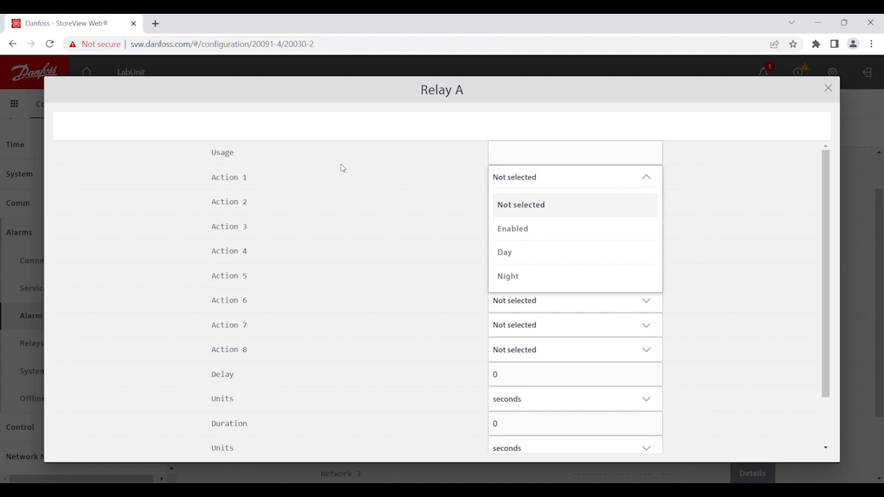
pyautogui.moveTo(538, 198)
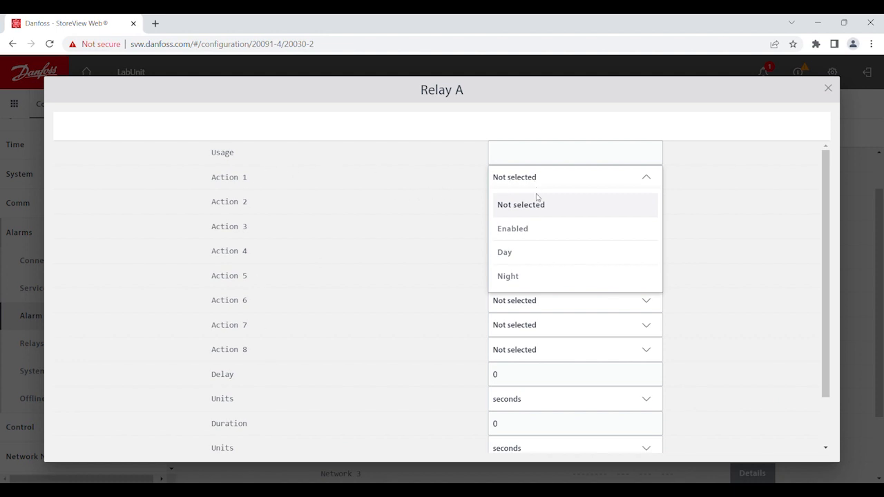
pyautogui.moveTo(536, 279)
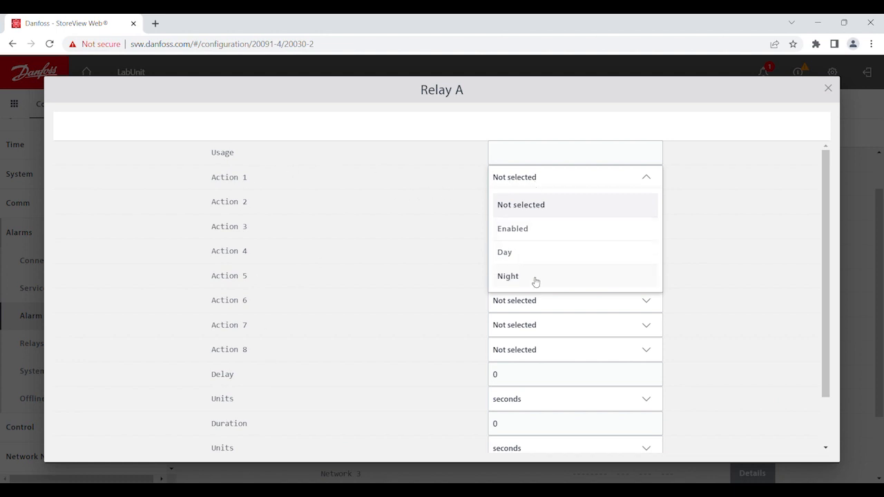
pyautogui.moveTo(540, 233)
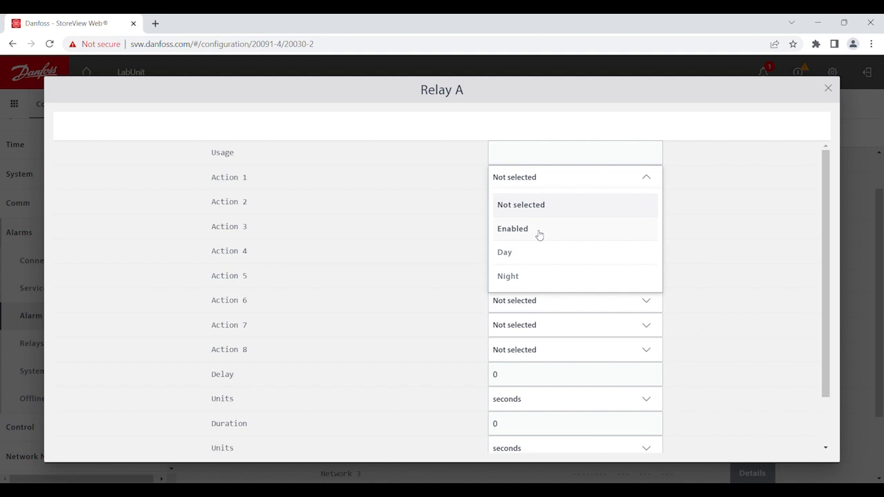
pyautogui.moveTo(528, 255)
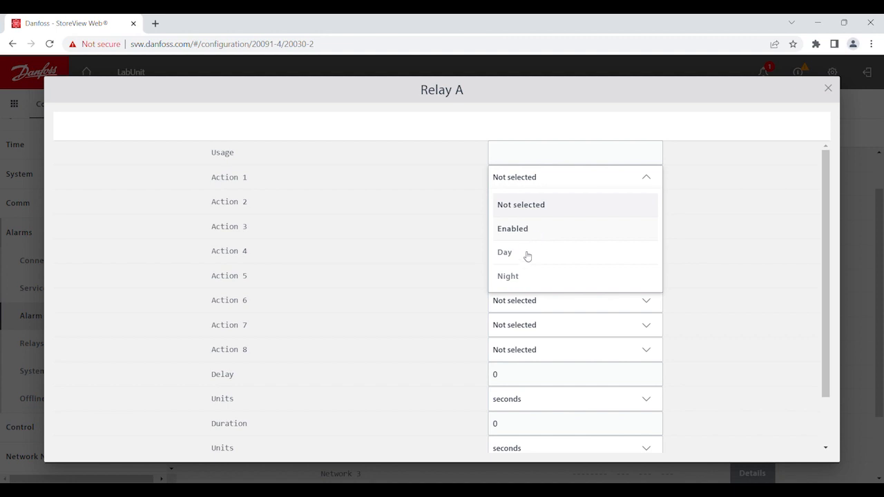
pyautogui.moveTo(550, 258)
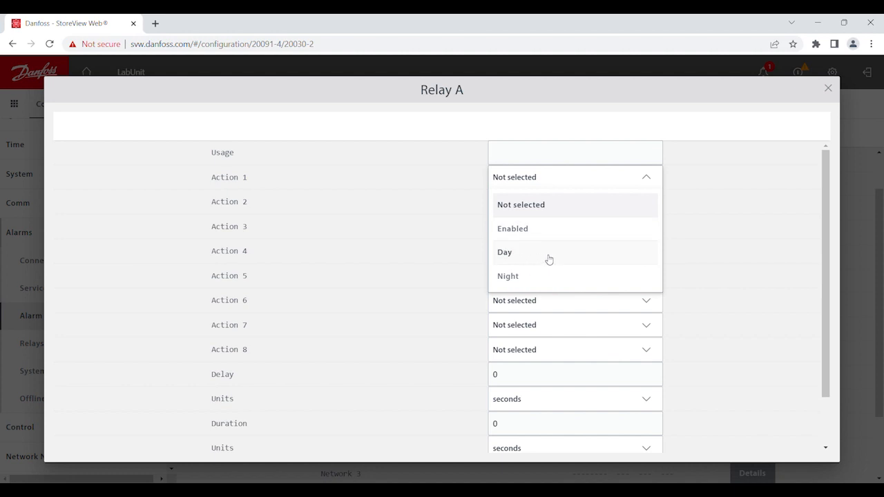
pyautogui.moveTo(538, 238)
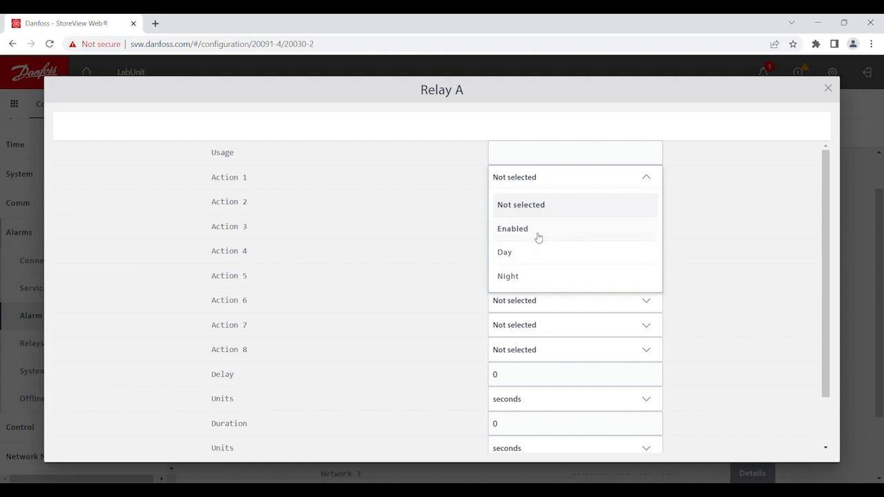
pyautogui.moveTo(537, 233)
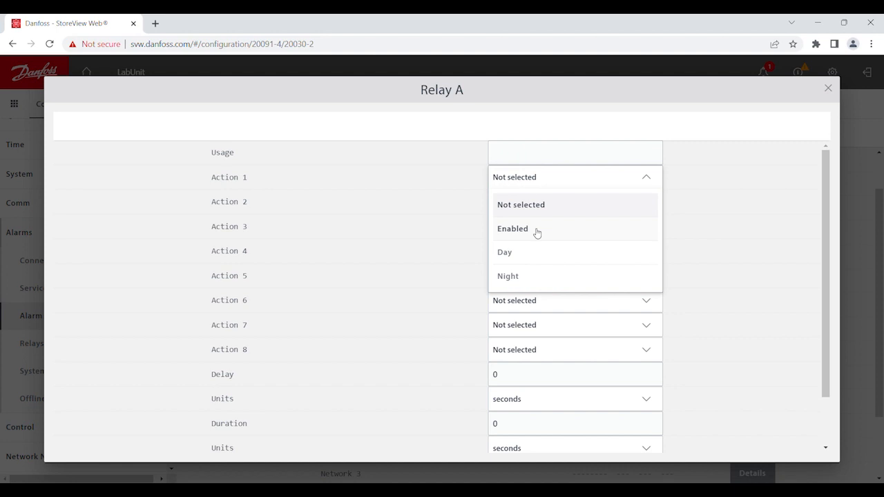
pyautogui.click(512, 229)
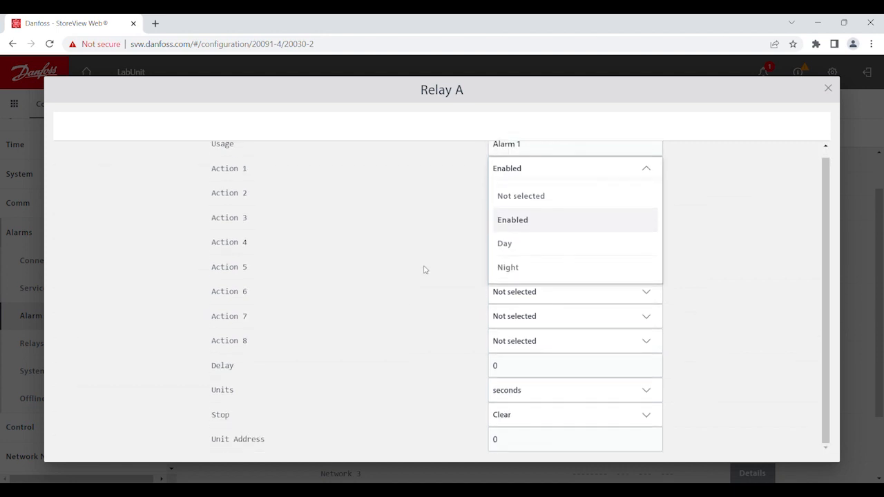
# - Keep Clear as Relay A's stop condition and return to the routing overview
pyautogui.click(513, 220)
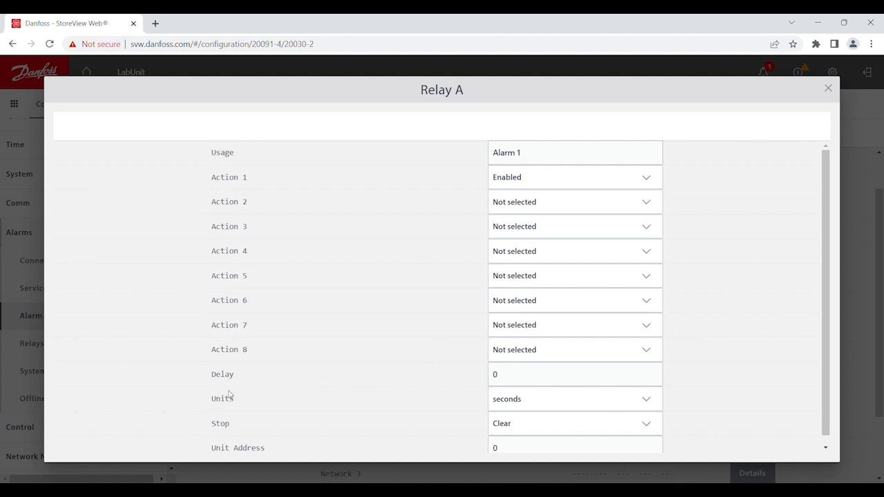
pyautogui.moveTo(241, 409)
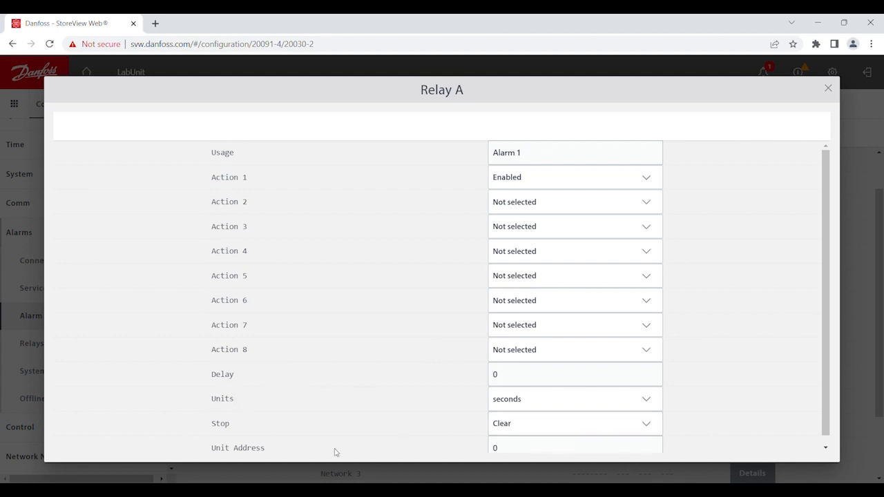
pyautogui.click(574, 422)
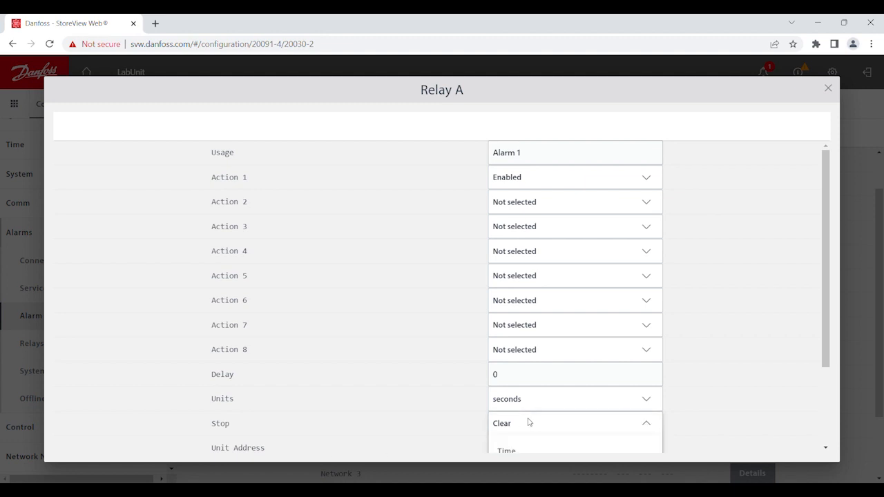
pyautogui.click(573, 423)
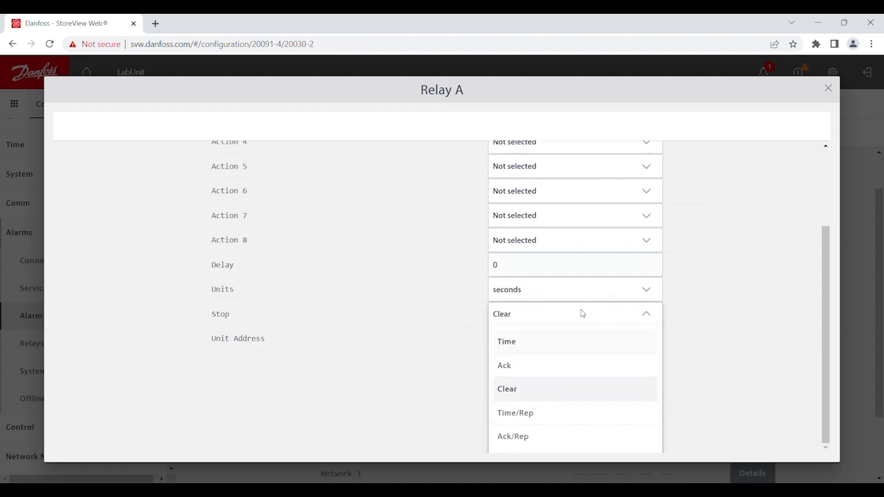
pyautogui.moveTo(527, 391)
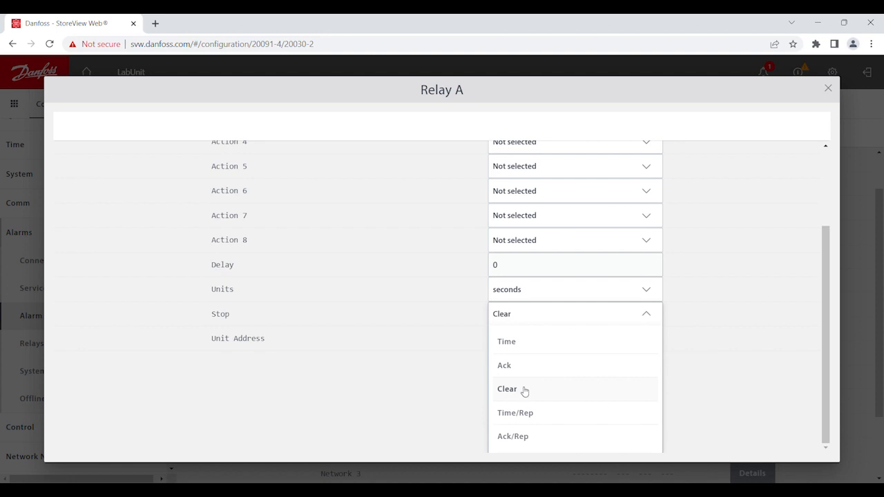
pyautogui.moveTo(533, 376)
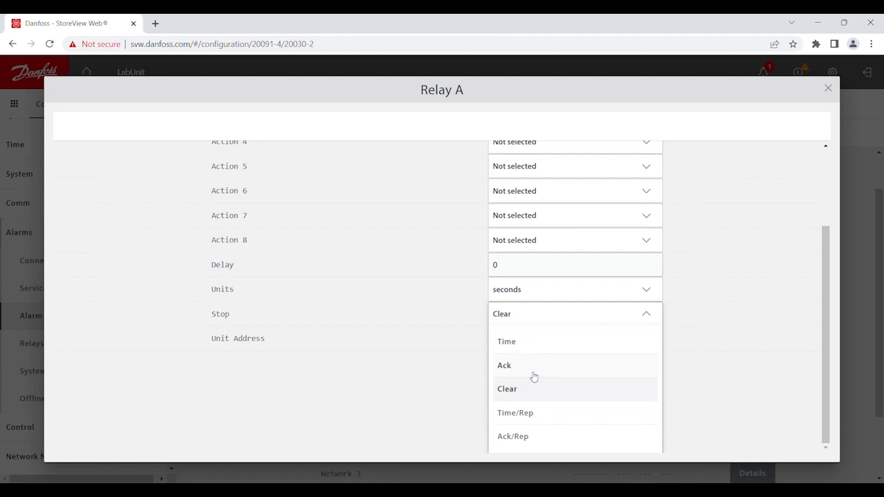
pyautogui.click(506, 390)
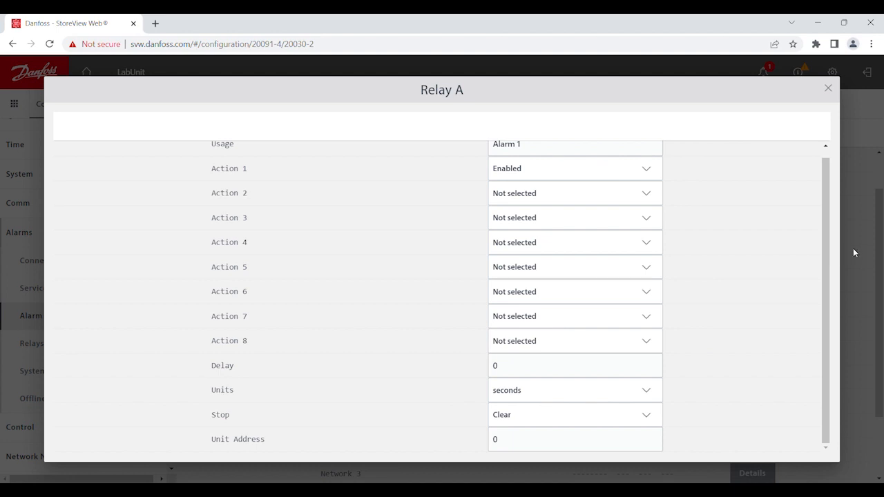
pyautogui.click(827, 88)
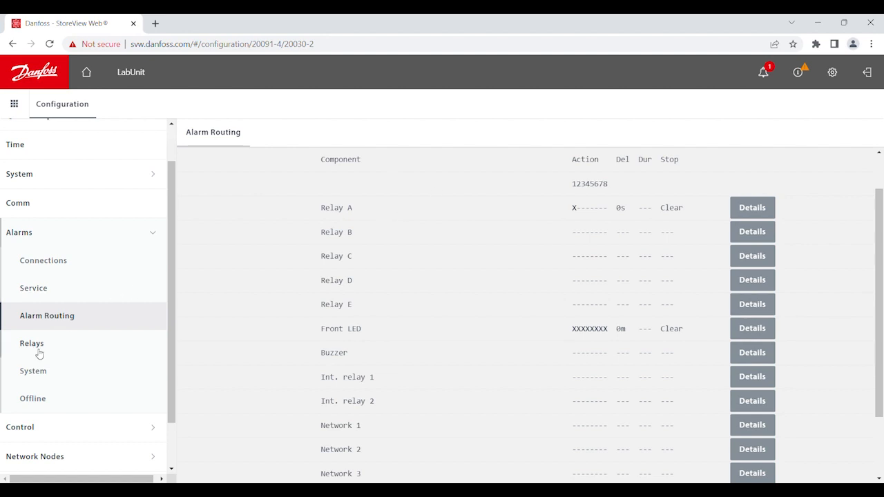
# - On the Relays page, keep Alarm 1's relay type as N-Open
pyautogui.click(30, 343)
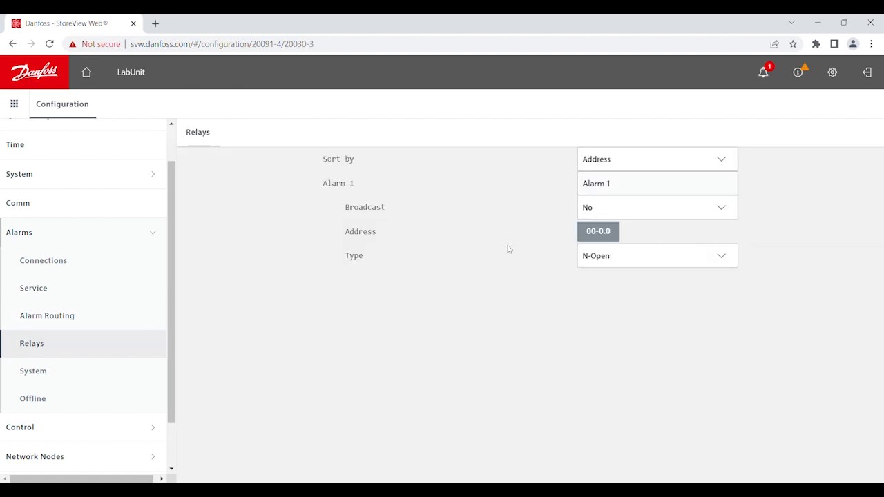
pyautogui.moveTo(425, 207)
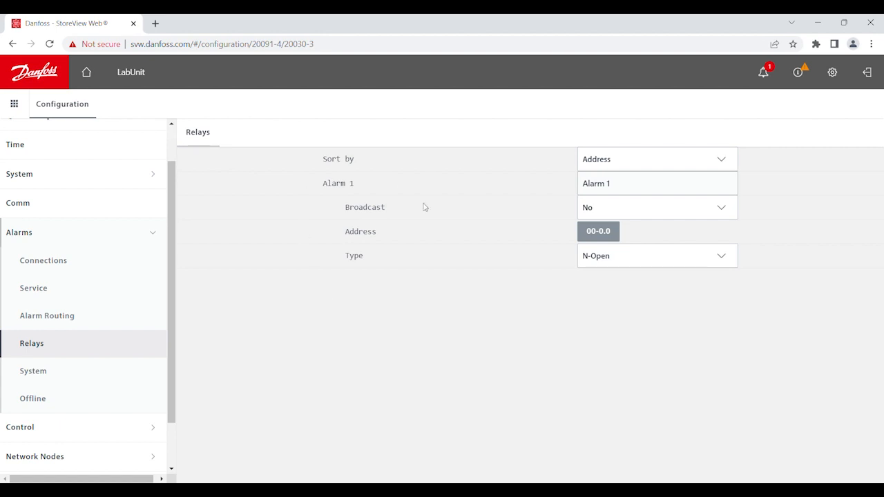
pyautogui.moveTo(533, 232)
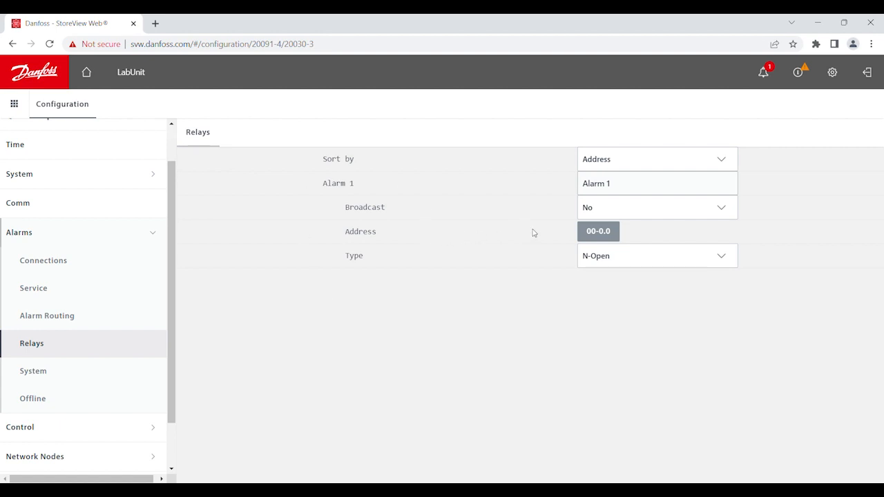
pyautogui.moveTo(598, 237)
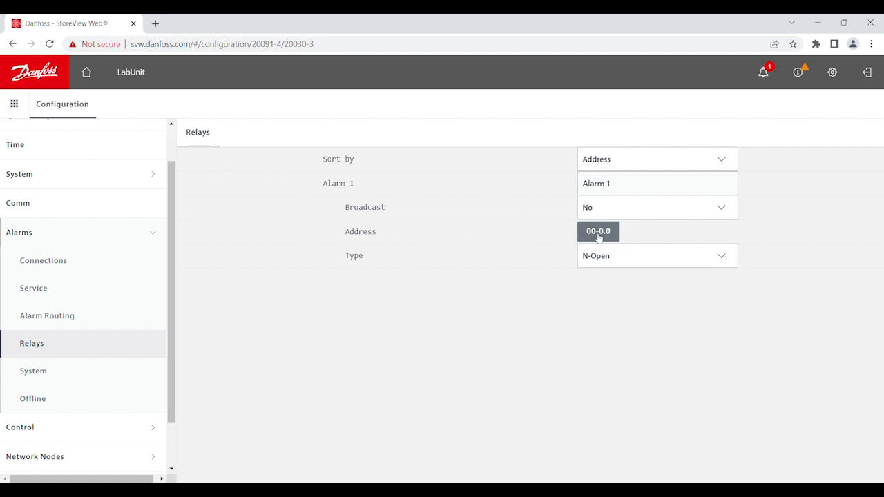
pyautogui.moveTo(635, 261)
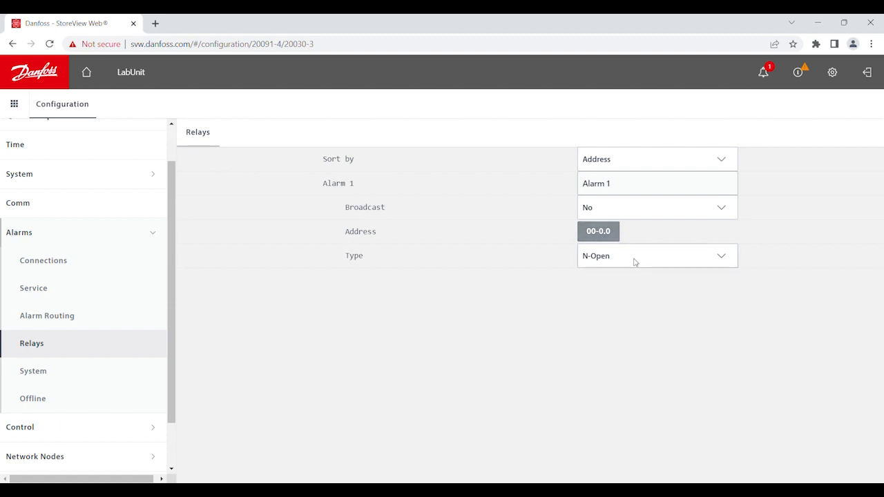
pyautogui.click(656, 256)
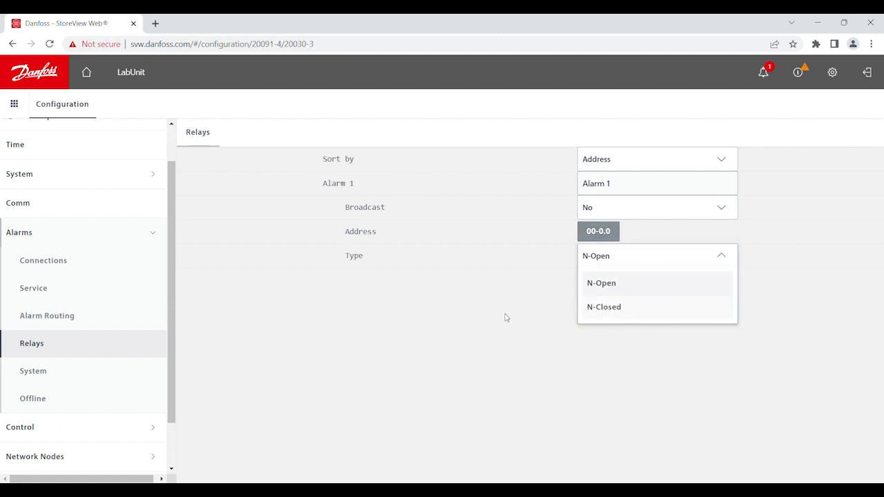
pyautogui.click(600, 283)
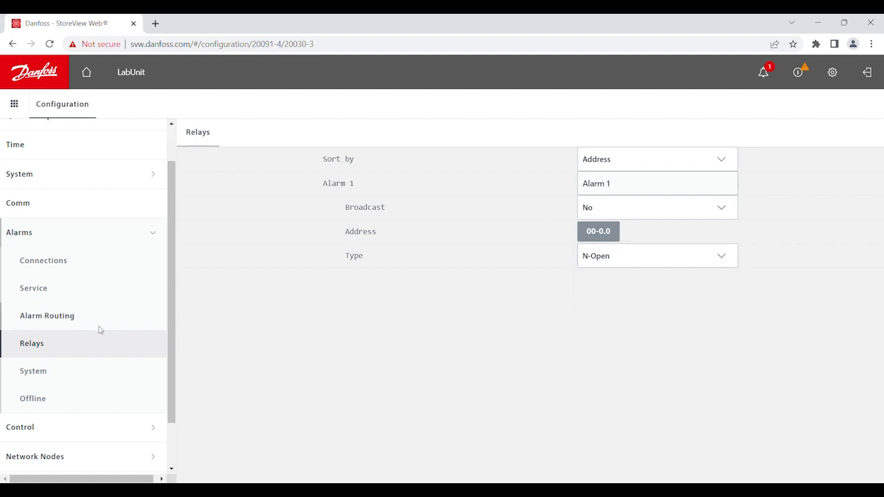
# - Back in Alarm Routing, switch Relay A's Action 1 to Not selected
pyautogui.click(47, 315)
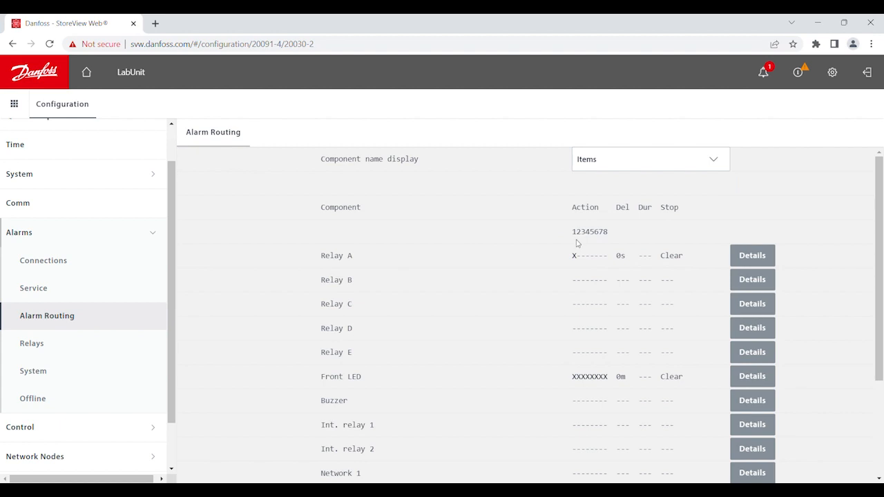
pyautogui.moveTo(395, 257)
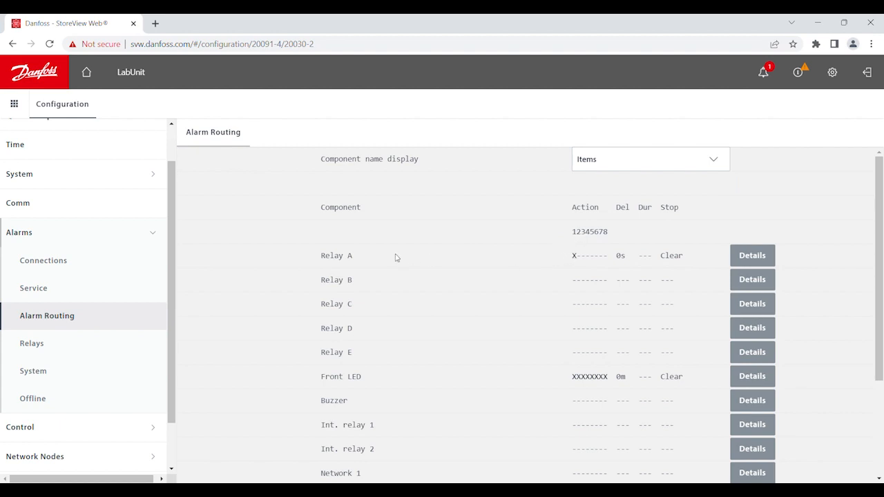
pyautogui.moveTo(362, 262)
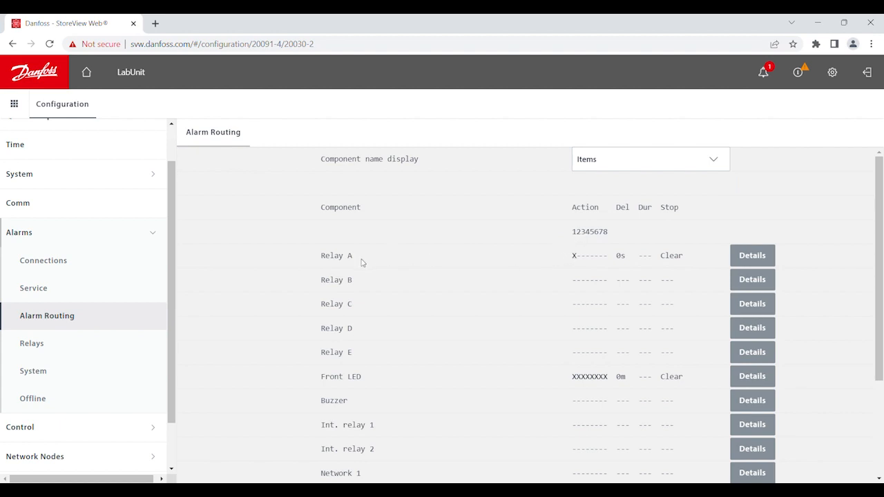
pyautogui.moveTo(701, 281)
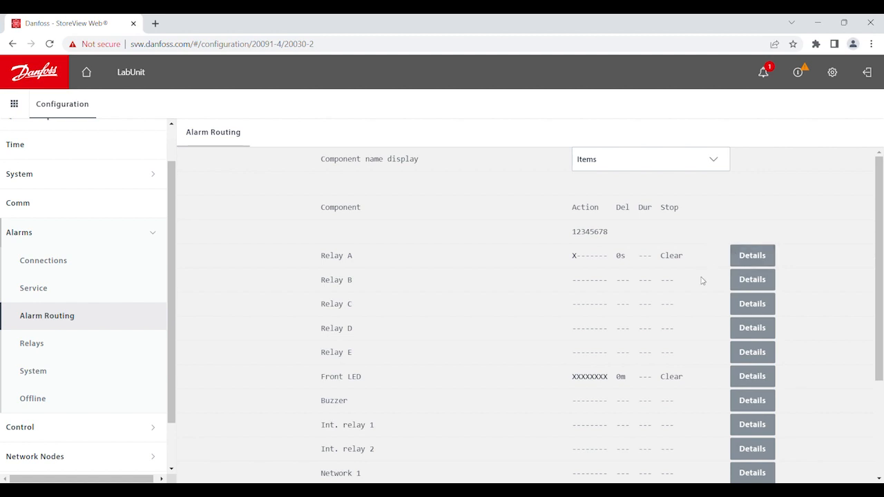
pyautogui.click(751, 255)
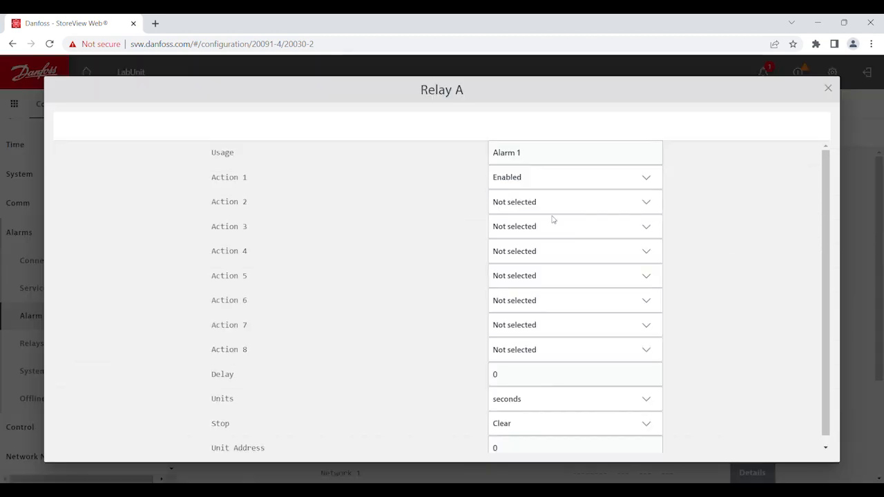
pyautogui.click(575, 177)
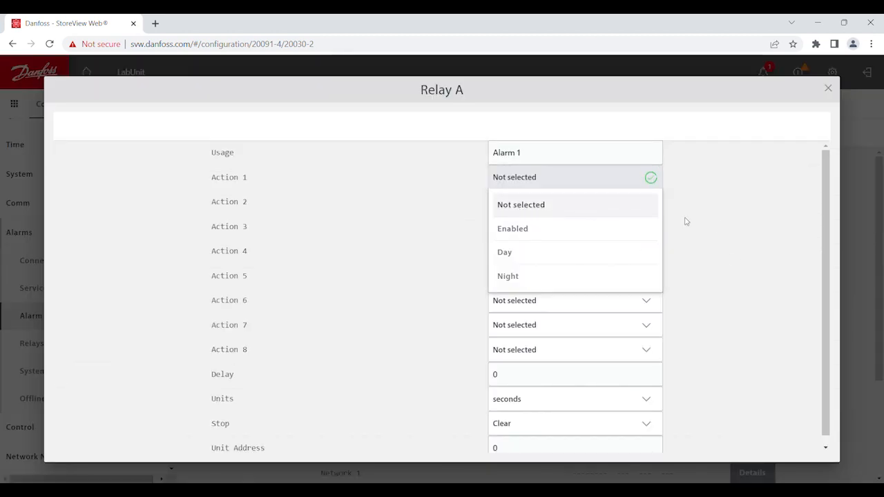
pyautogui.click(827, 88)
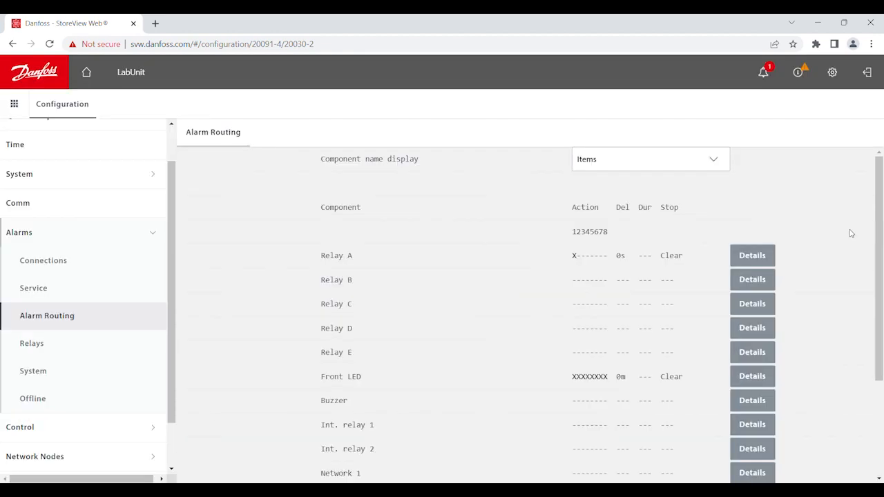
# - Set Int. relay 1's Action 1 to Enabled and return to the routing overview
pyautogui.scroll(-3)
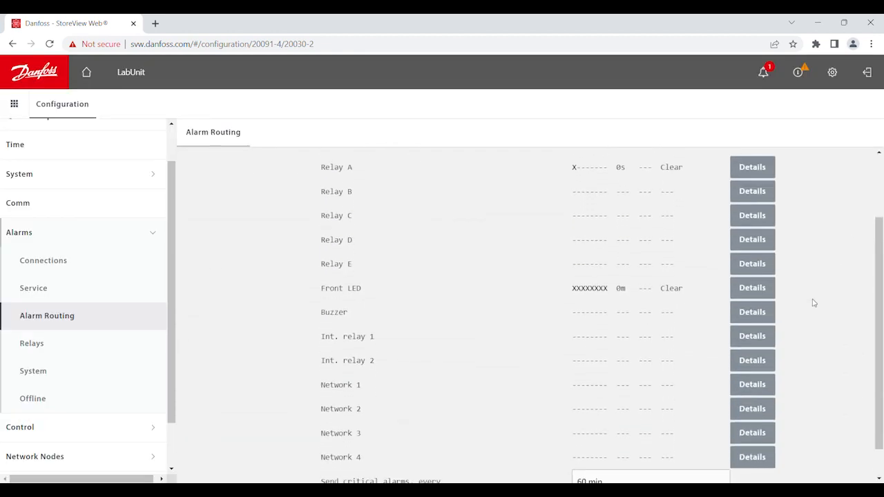
pyautogui.click(671, 165)
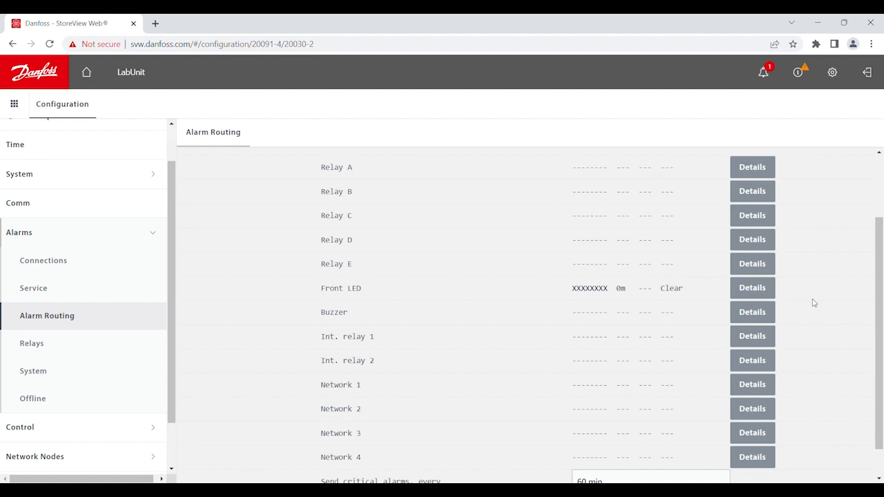
pyautogui.moveTo(628, 348)
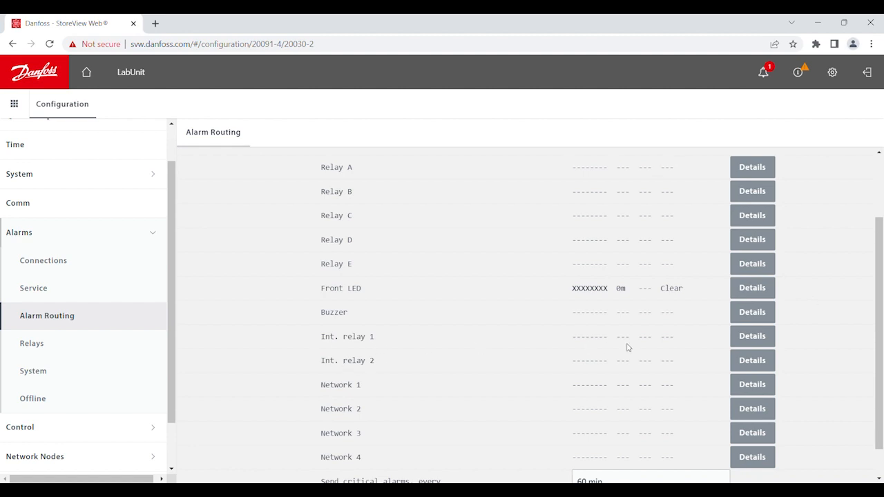
pyautogui.moveTo(751, 335)
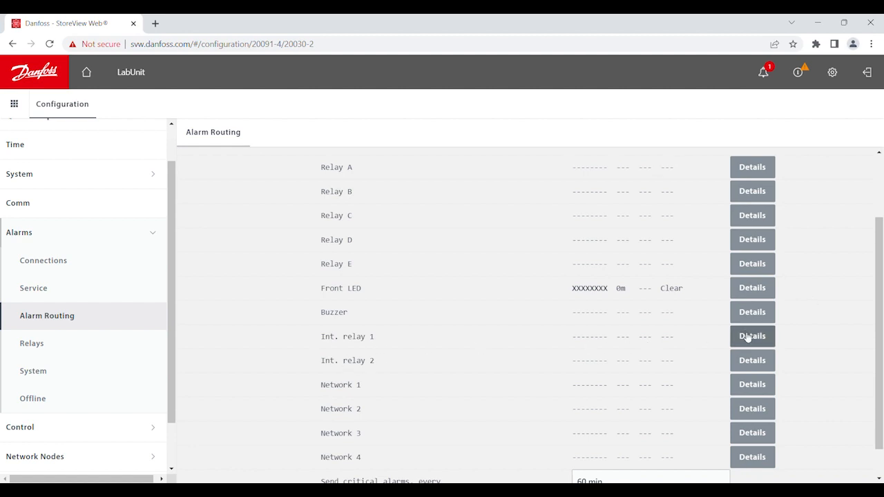
pyautogui.click(751, 336)
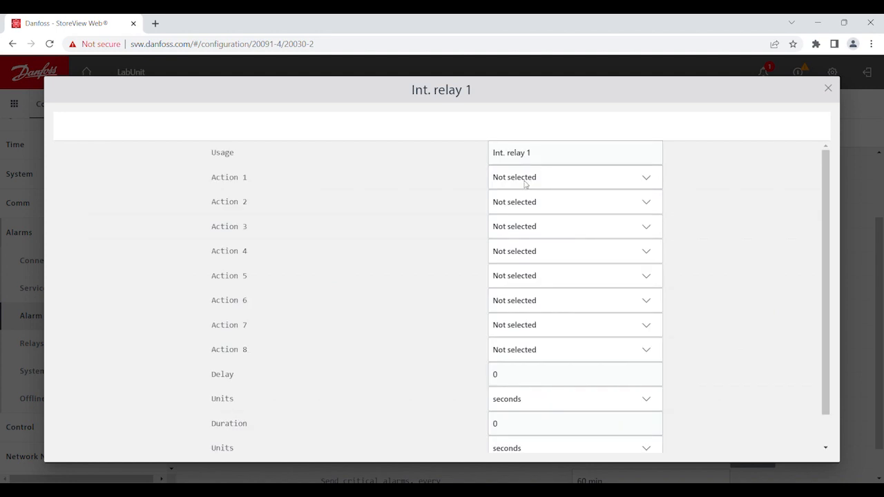
pyautogui.click(574, 177)
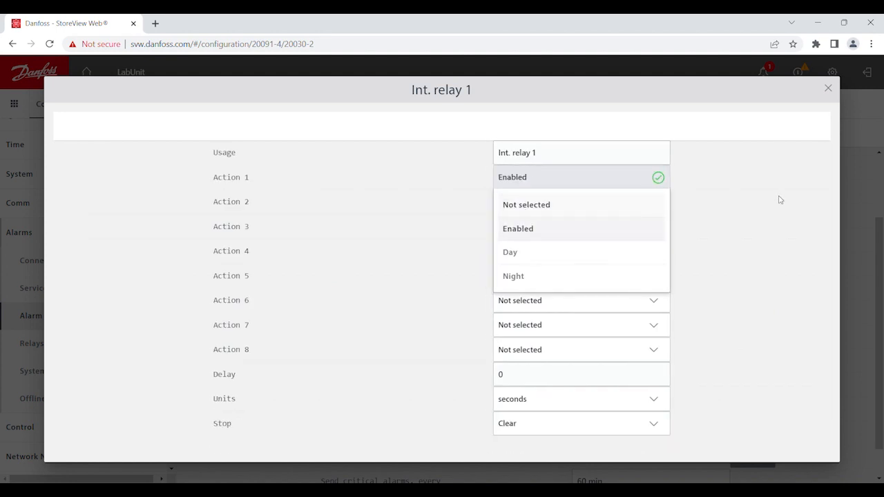
pyautogui.click(517, 229)
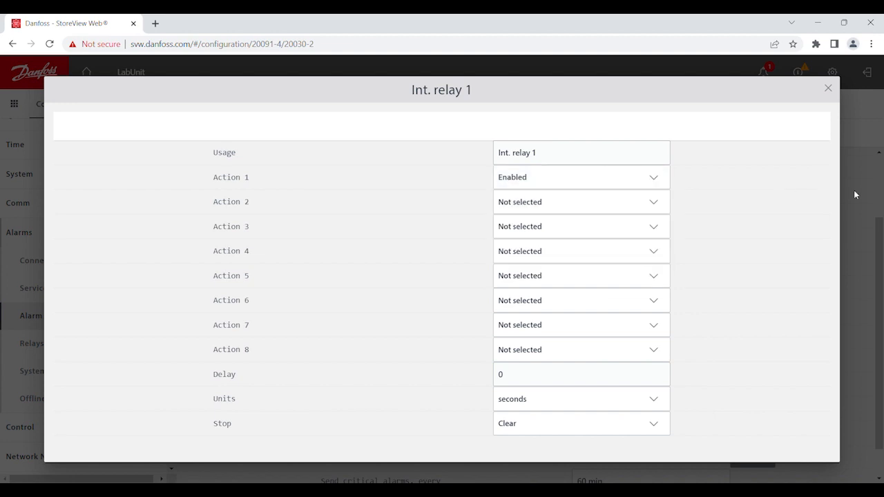
pyautogui.click(829, 88)
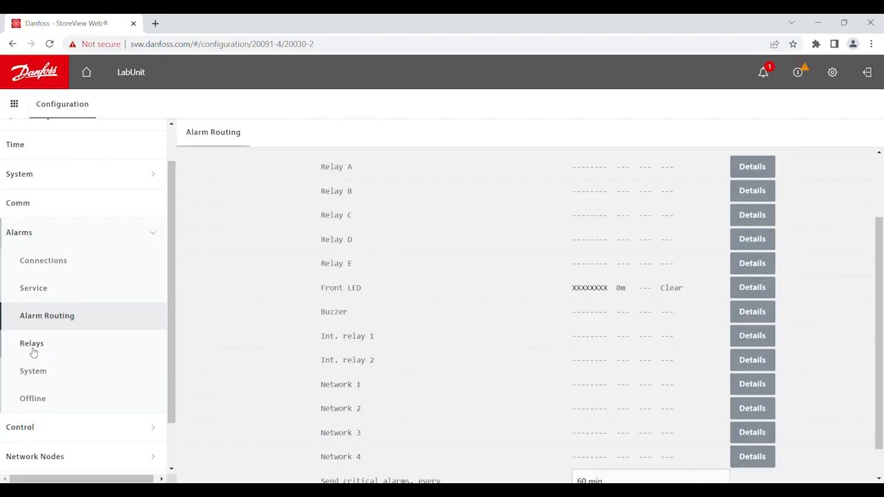
# - Show the alarm Relays configuration page, sorted by address
pyautogui.click(32, 343)
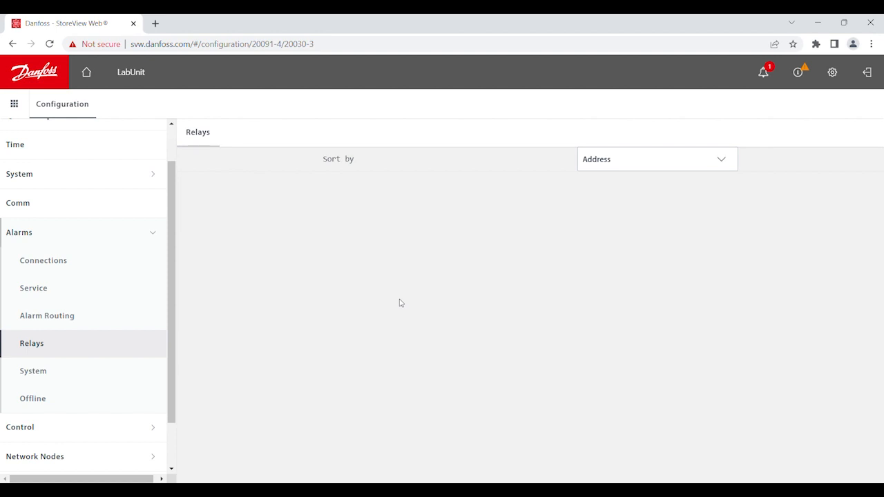
pyautogui.moveTo(228, 325)
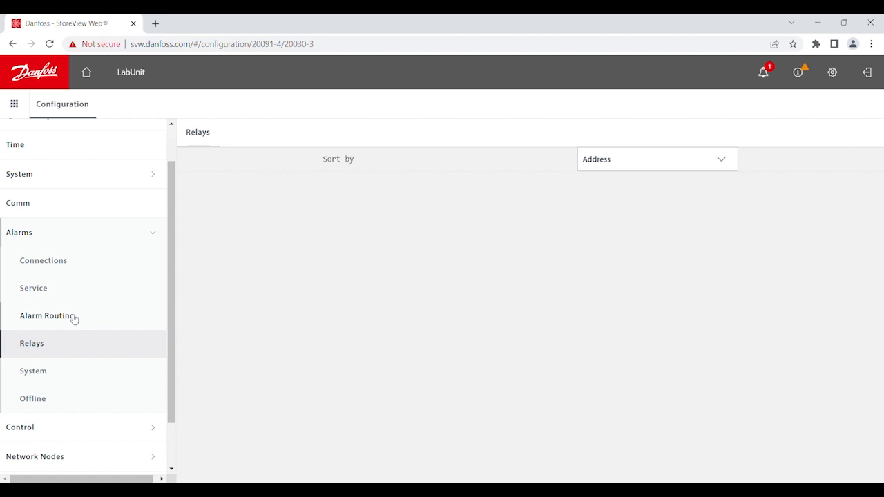
# - Review the Buzzer's routing details from Alarm Routing and leave them unchanged
pyautogui.click(47, 314)
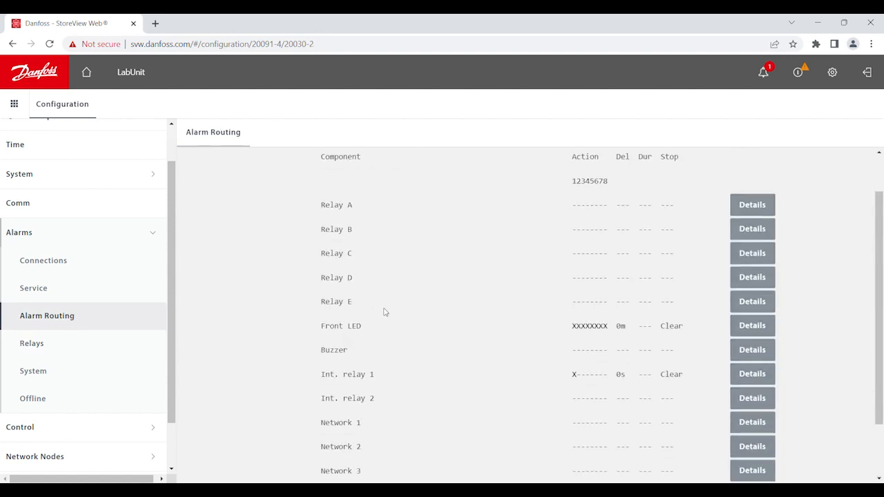
pyautogui.moveTo(704, 352)
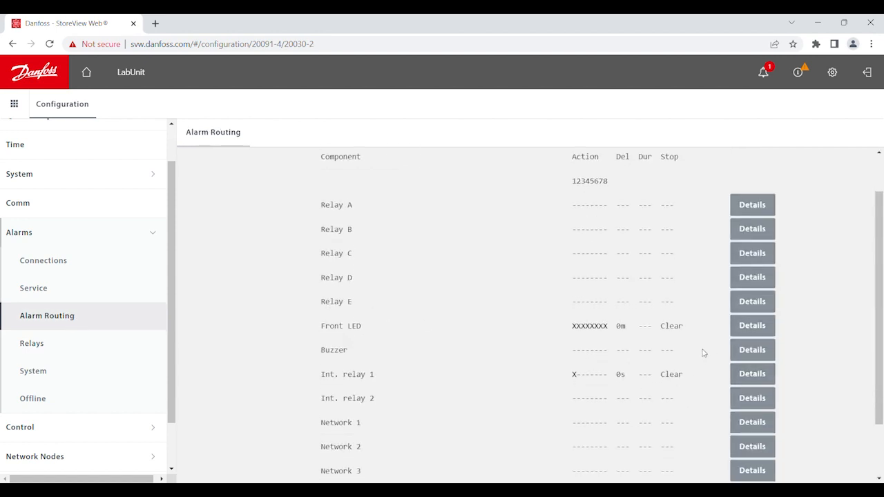
pyautogui.moveTo(366, 332)
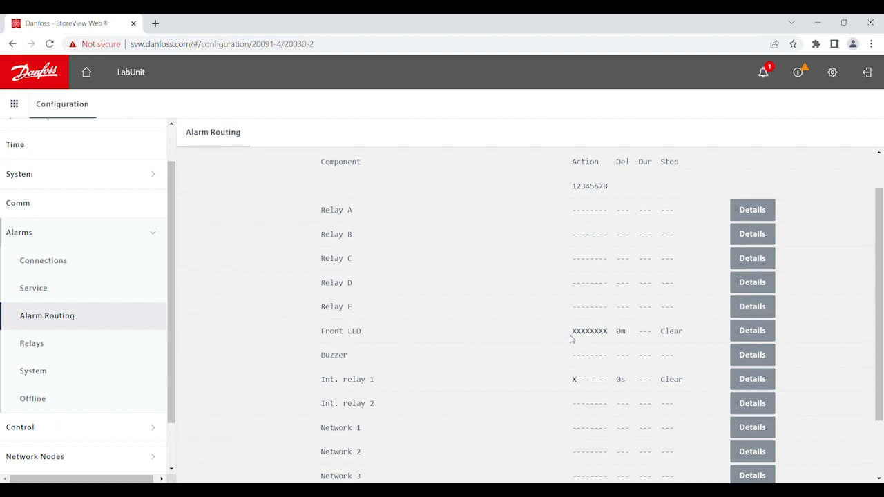
pyautogui.moveTo(578, 336)
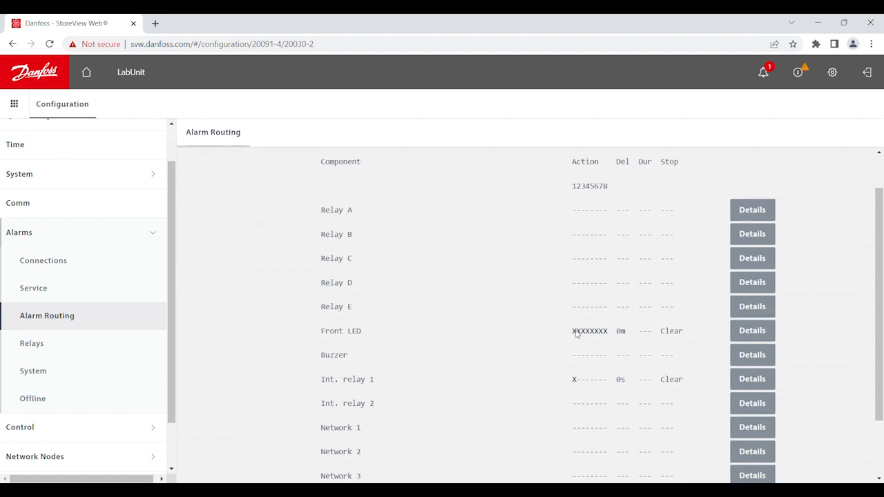
pyautogui.moveTo(624, 185)
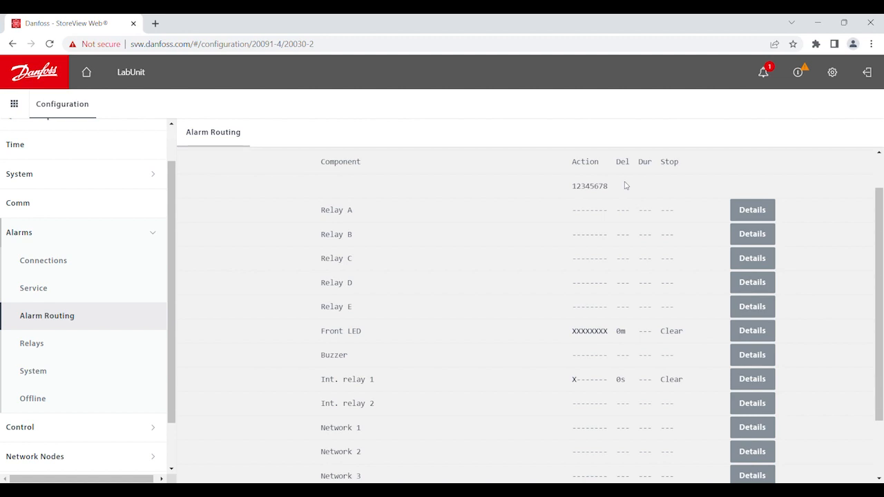
pyautogui.moveTo(365, 359)
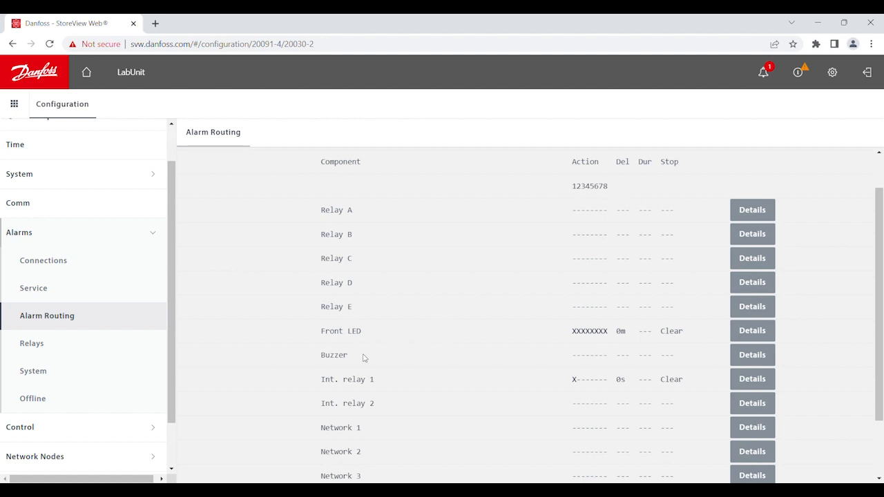
pyautogui.moveTo(751, 355)
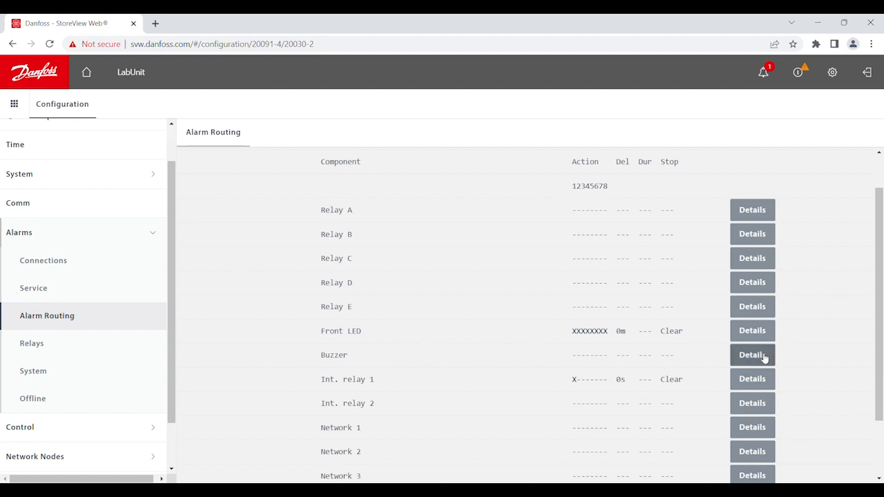
pyautogui.click(753, 355)
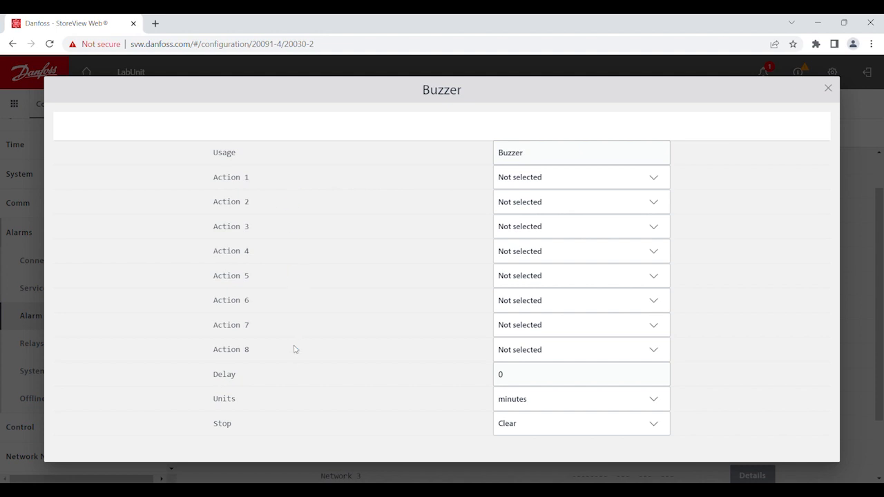
pyautogui.moveTo(707, 232)
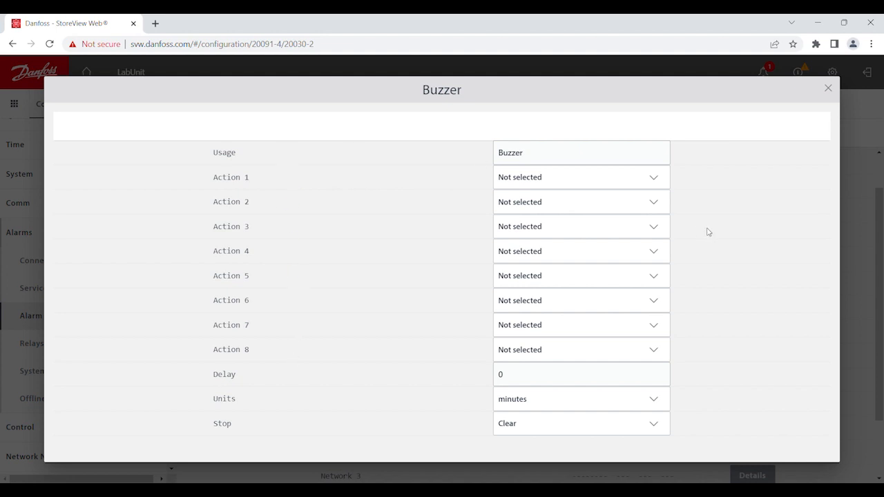
pyautogui.moveTo(868, 219)
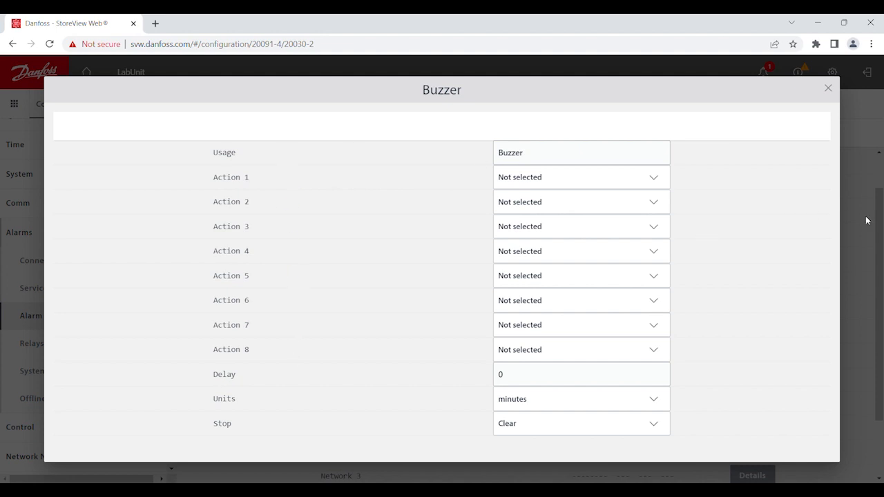
pyautogui.click(827, 88)
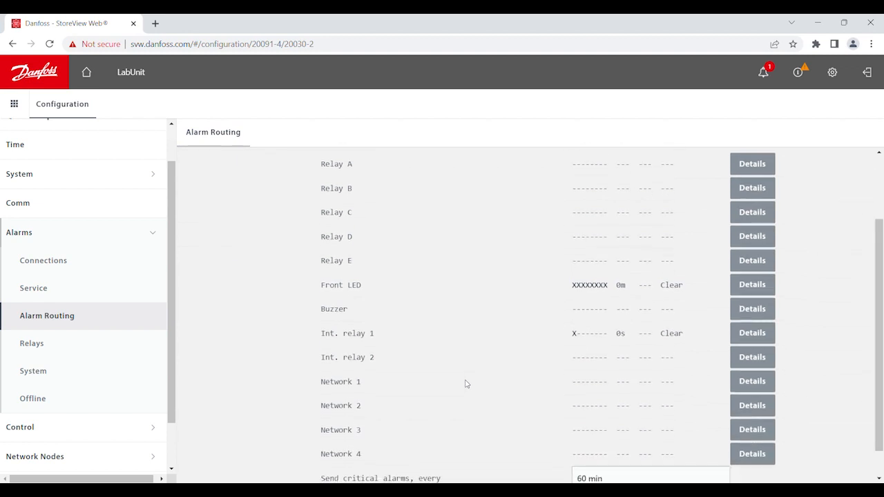
pyautogui.moveTo(381, 384)
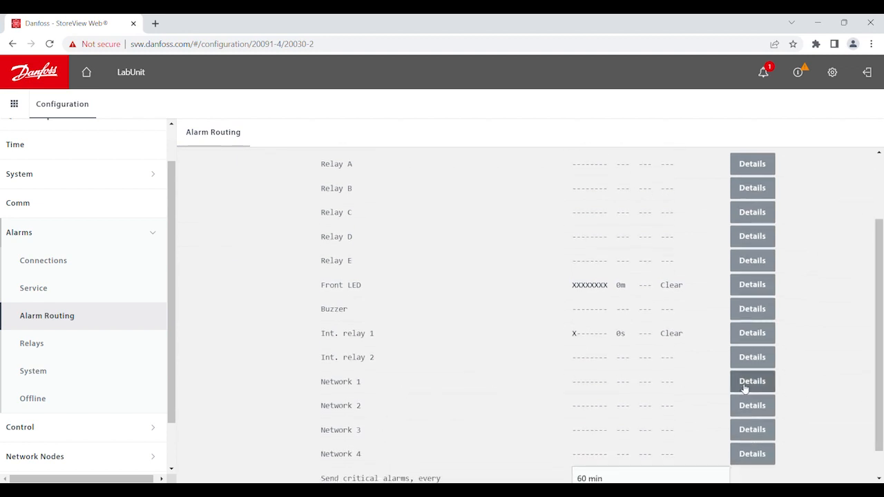
# - Enable Action 1 for Network 1, giving its row X------- 0s Clear
pyautogui.click(751, 381)
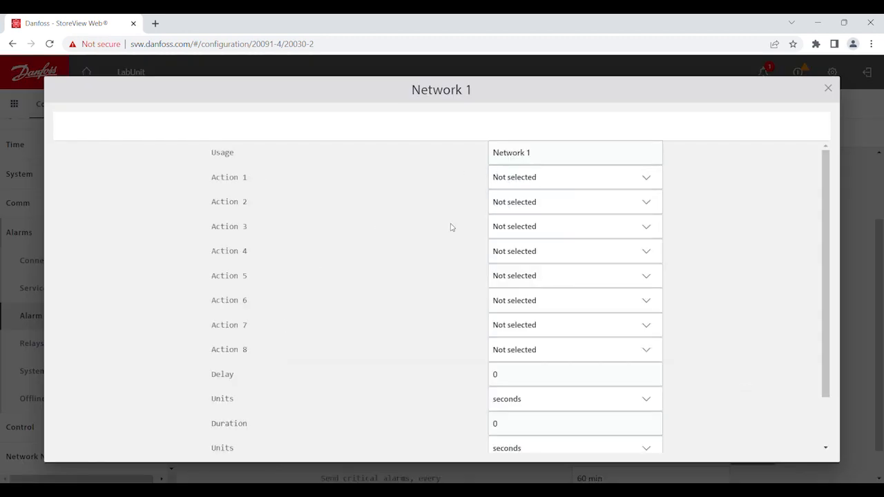
pyautogui.click(574, 177)
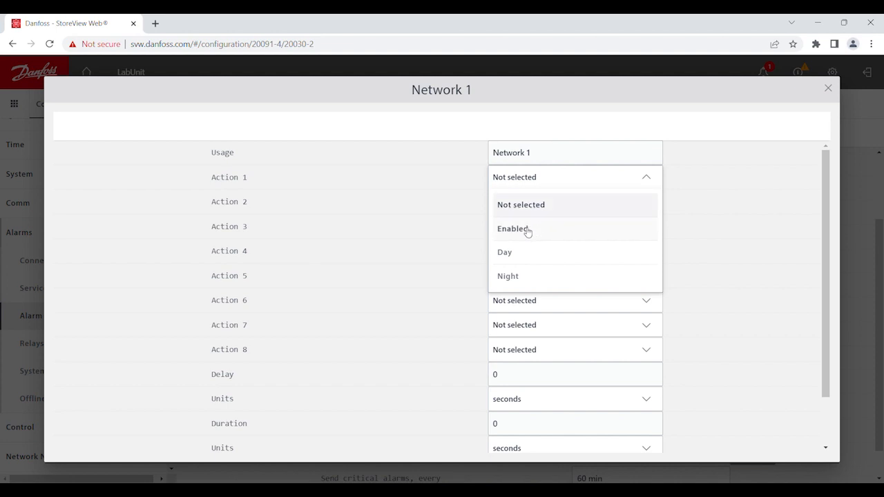
pyautogui.click(511, 229)
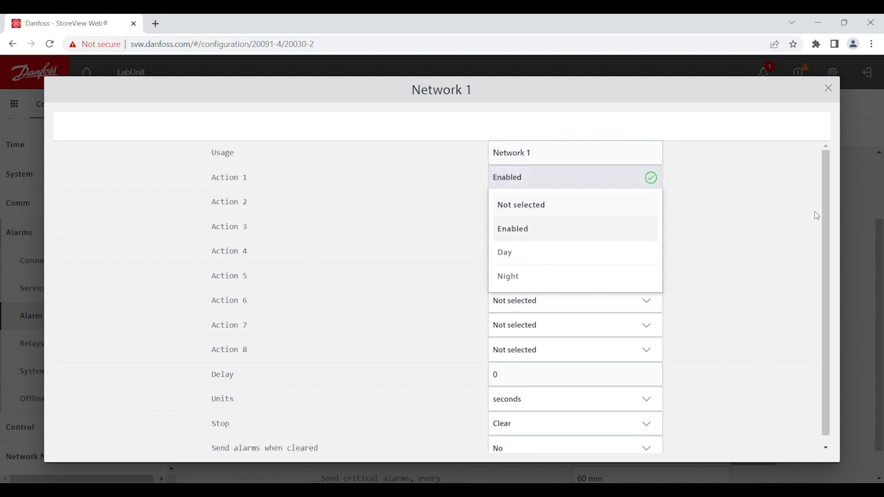
pyautogui.moveTo(868, 218)
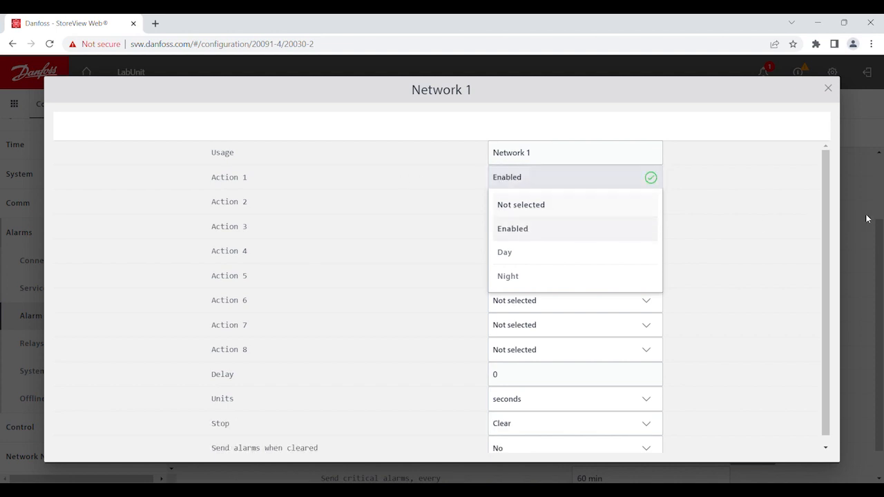
pyautogui.click(829, 89)
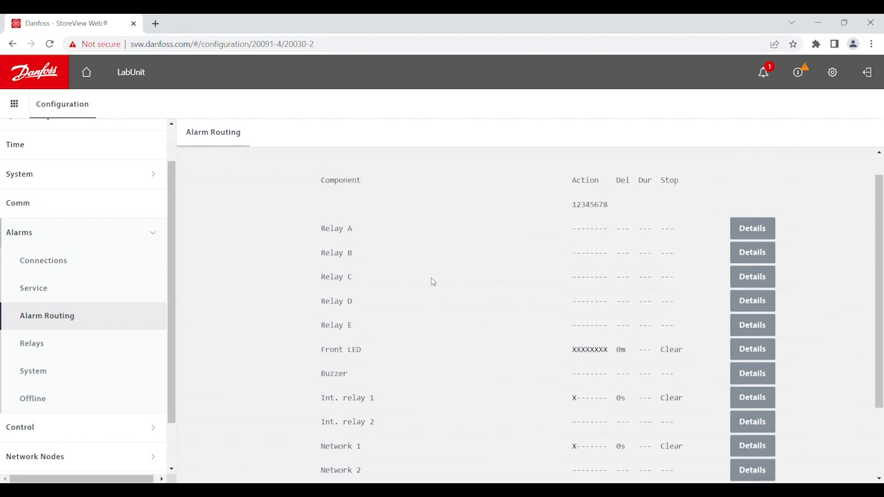
pyautogui.moveTo(578, 220)
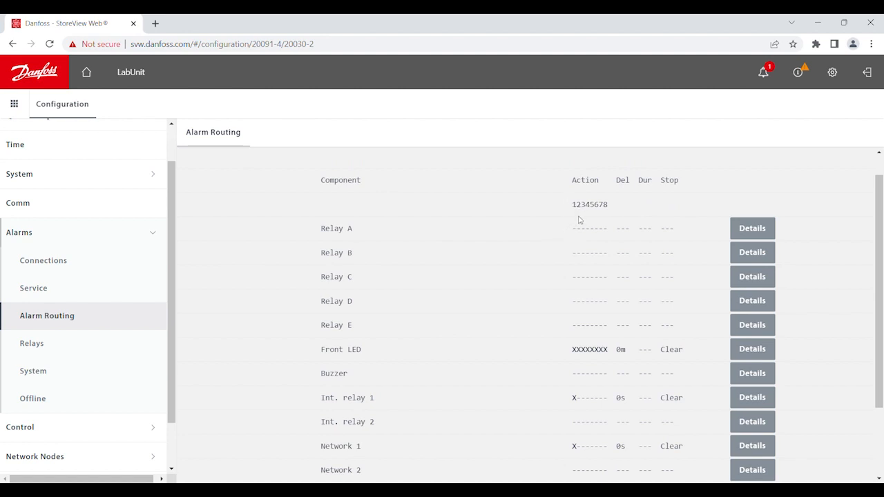
pyautogui.moveTo(362, 449)
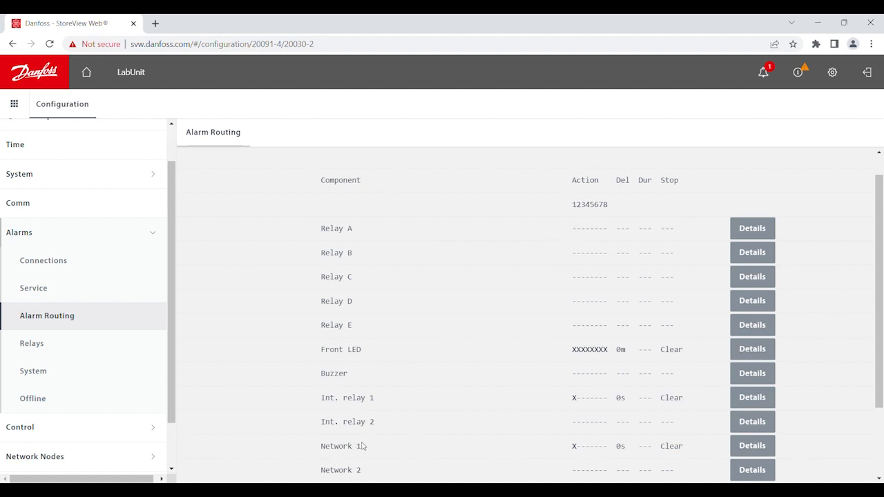
# - Keep Network Connection 1 set to type E-Mail on the alarm Connections page
pyautogui.click(43, 260)
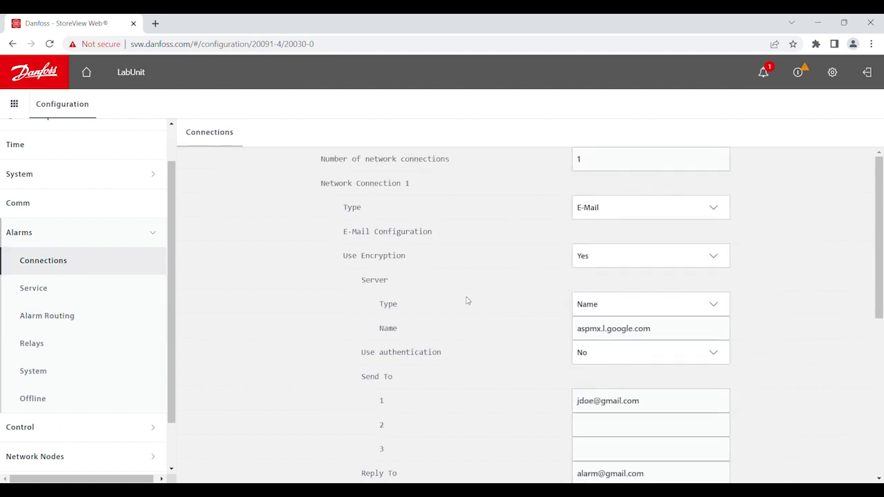
pyautogui.moveTo(632, 199)
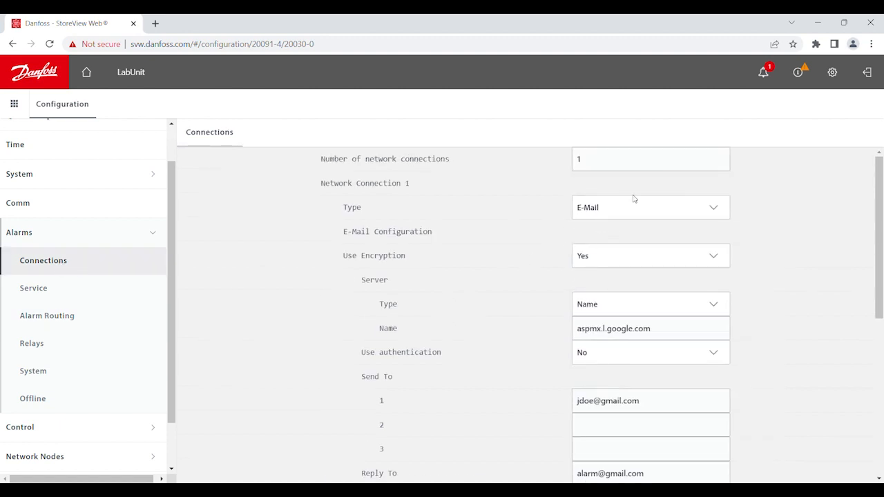
pyautogui.moveTo(620, 215)
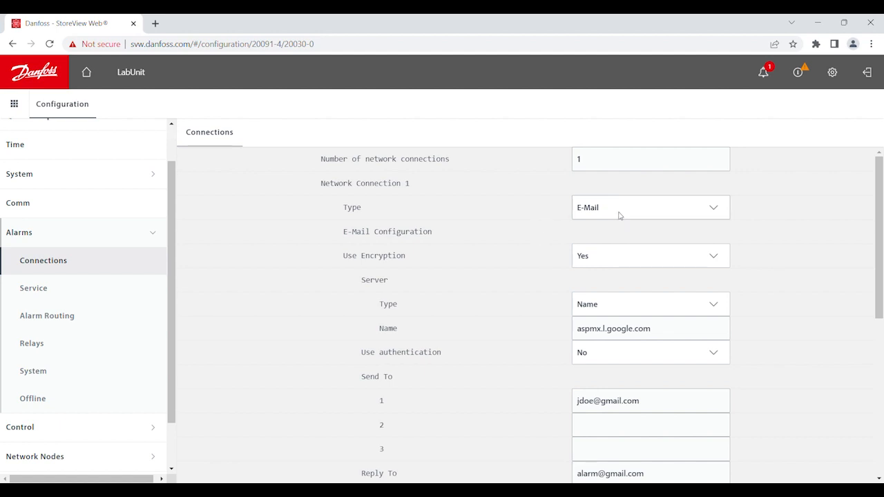
pyautogui.click(651, 207)
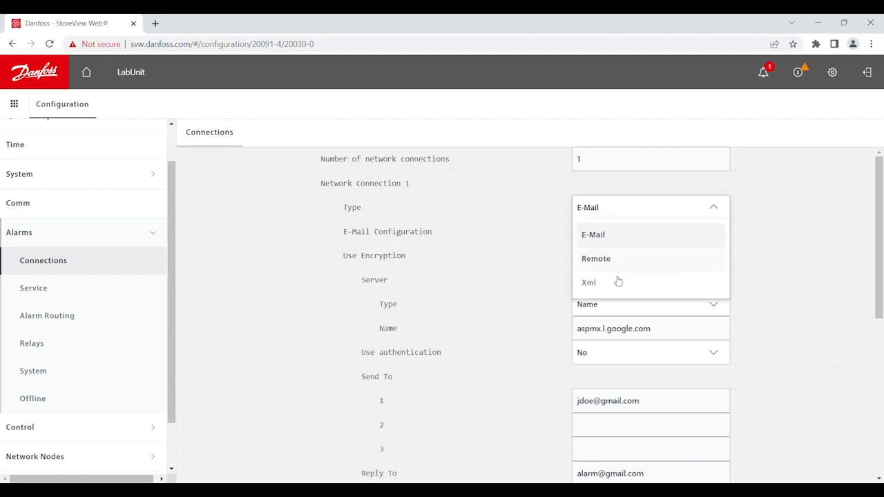
pyautogui.click(594, 235)
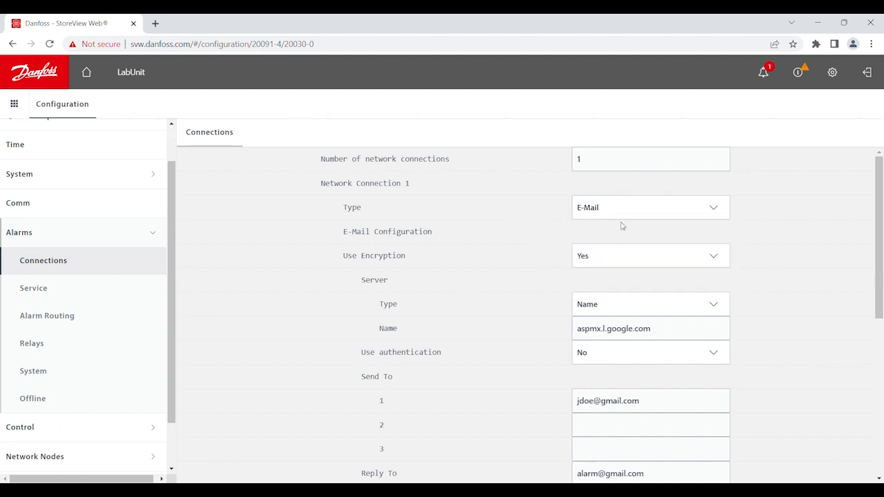
pyautogui.scroll(-3)
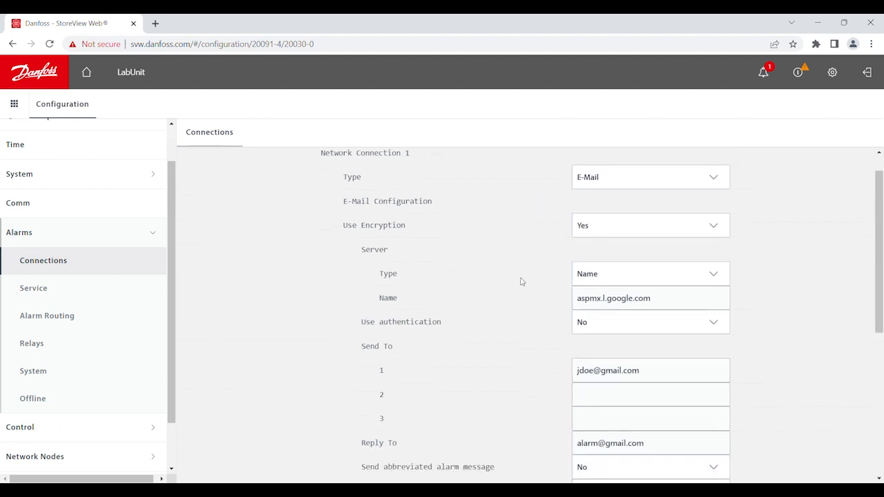
pyautogui.scroll(-3)
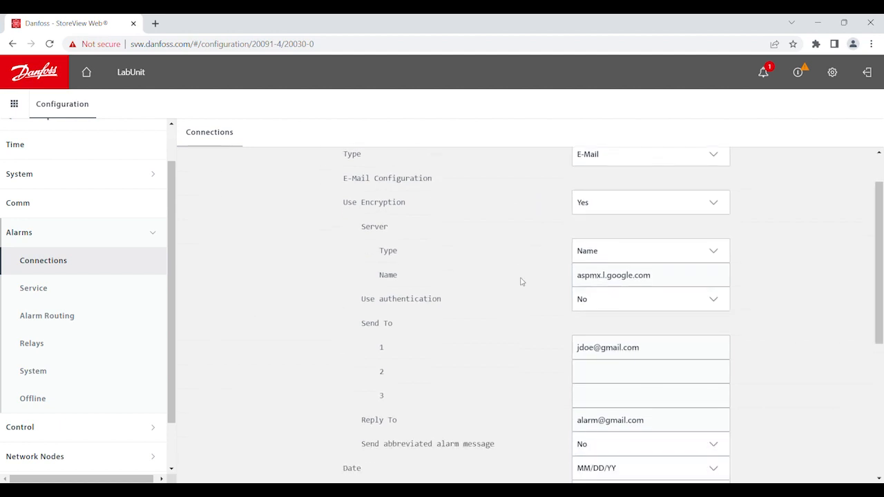
pyautogui.scroll(-3)
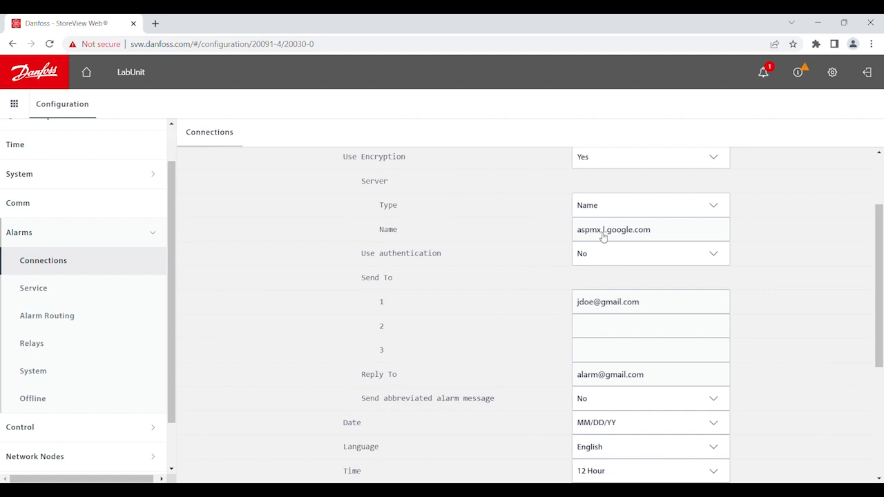
pyautogui.scroll(-3)
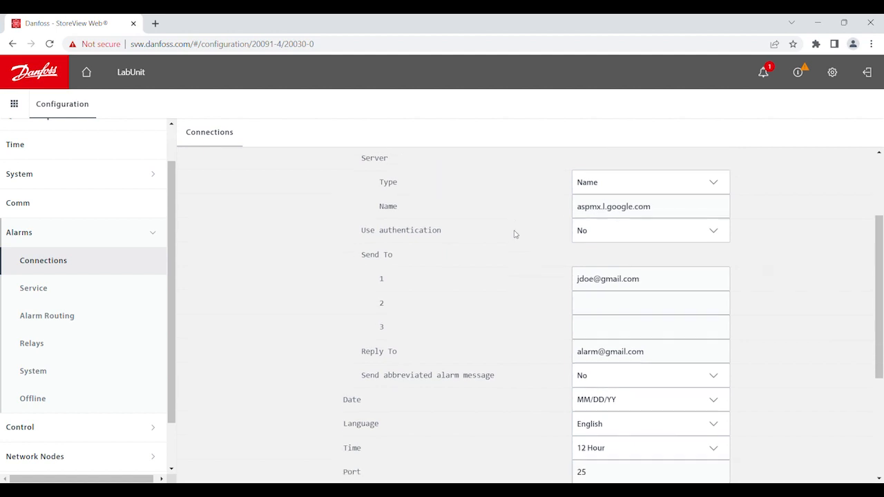
pyautogui.scroll(-3)
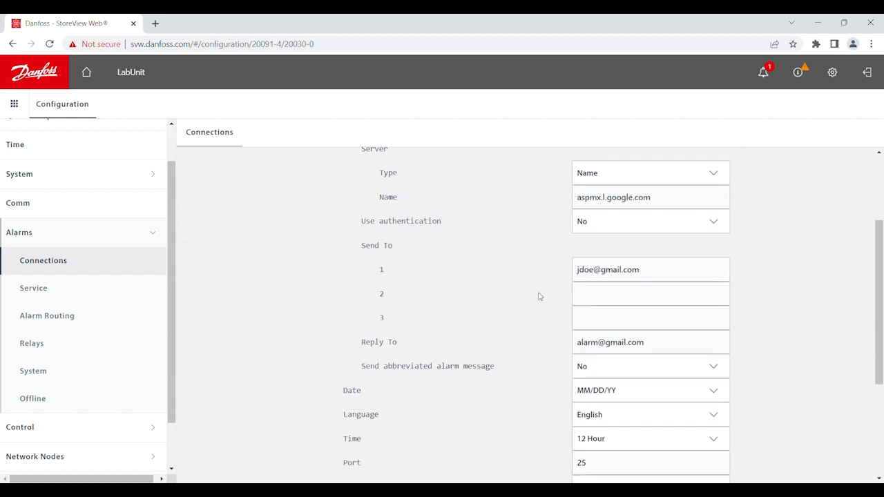
pyautogui.scroll(-3)
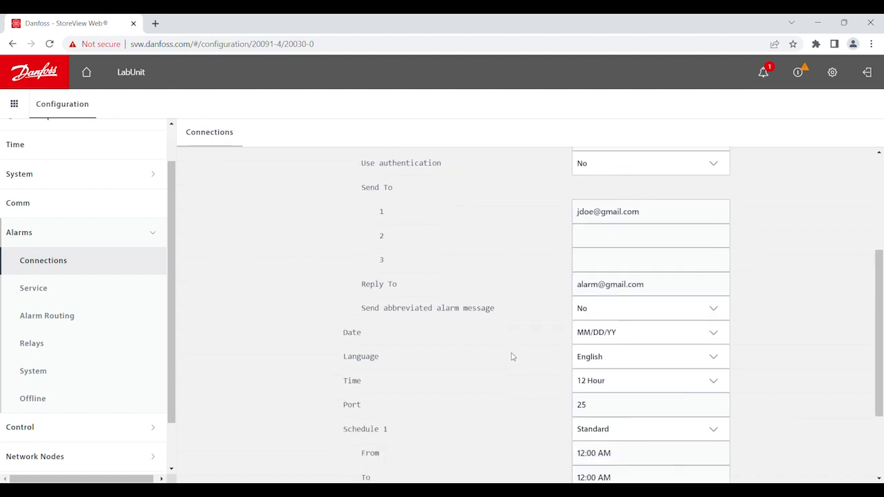
pyautogui.scroll(-3)
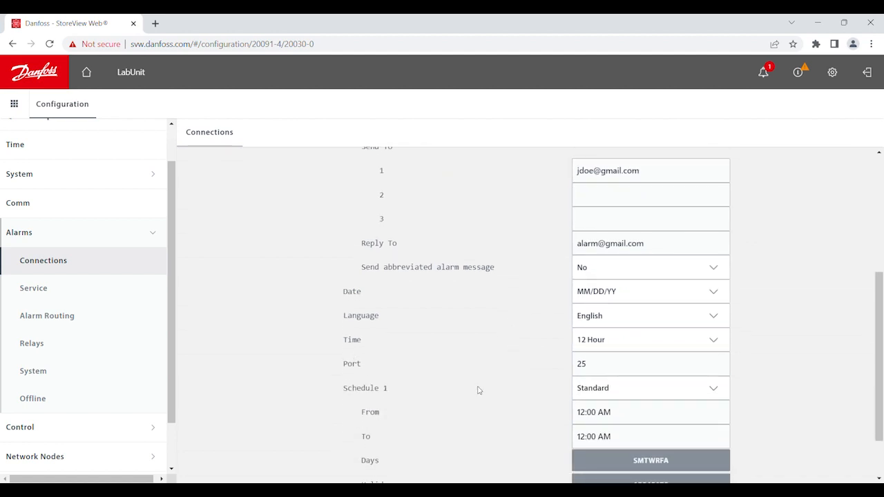
pyautogui.scroll(-3)
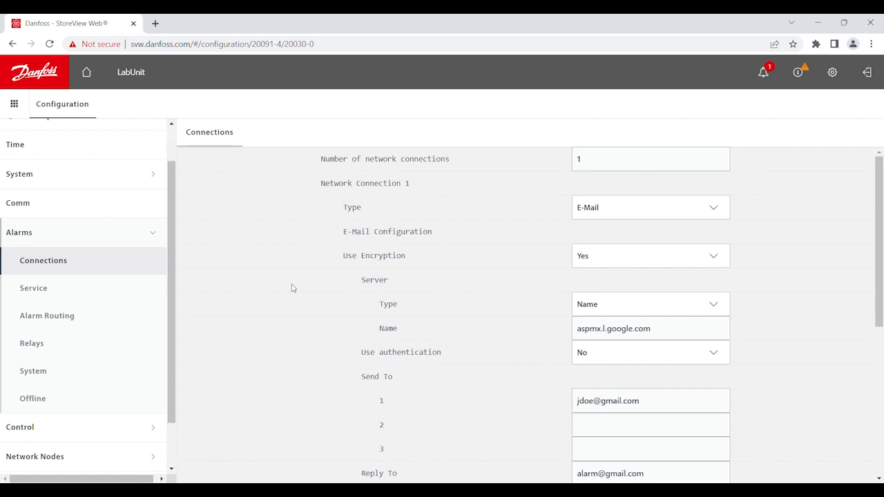
pyautogui.moveTo(42, 348)
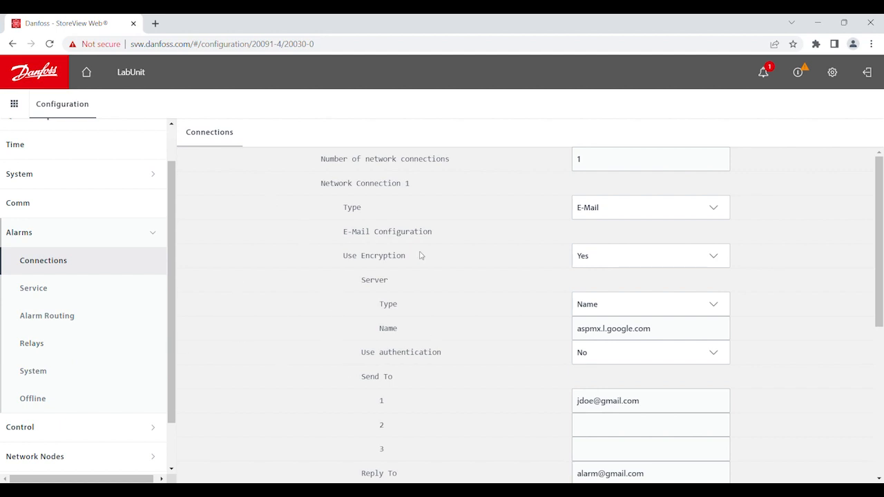
pyautogui.moveTo(445, 271)
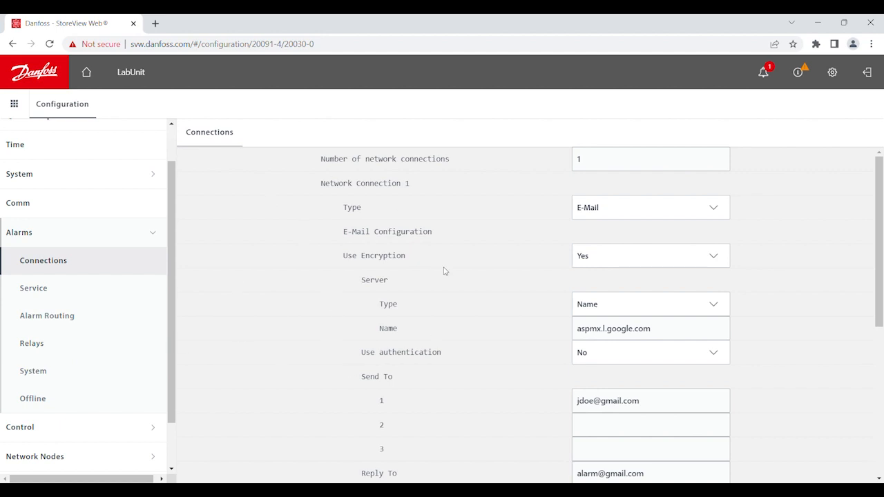
pyautogui.moveTo(58, 321)
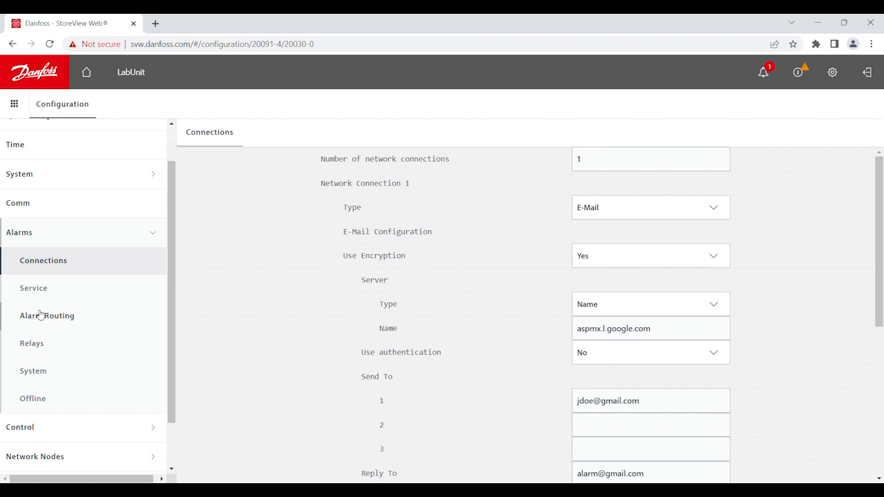
# - Review the Alarm Routing overview showing Network 1 at action X-------, 0s, Clear
pyautogui.click(47, 314)
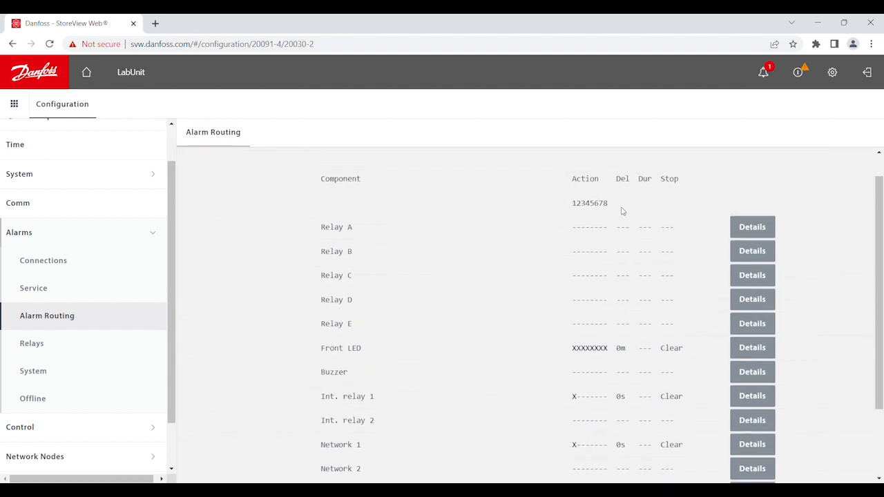
pyautogui.scroll(-3)
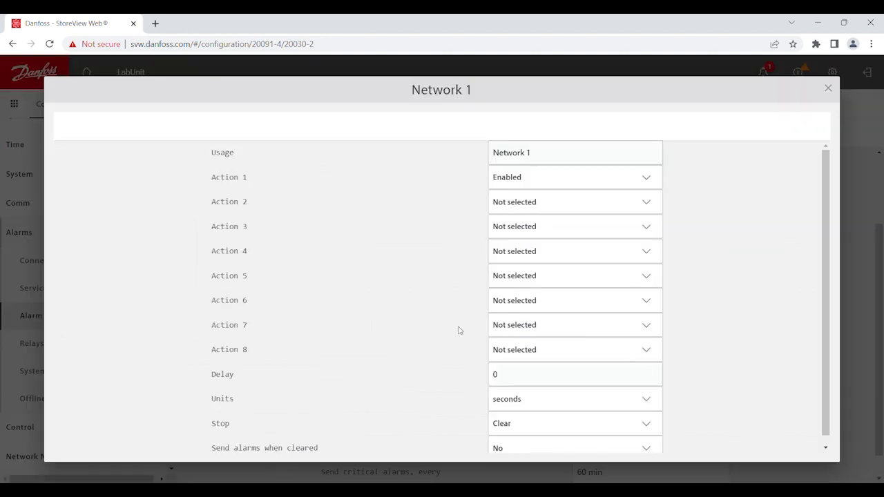
# - Leave Network 1's Send alarms when cleared at No, with Action 1 Enabled and Stop Clear
pyautogui.scroll(-3)
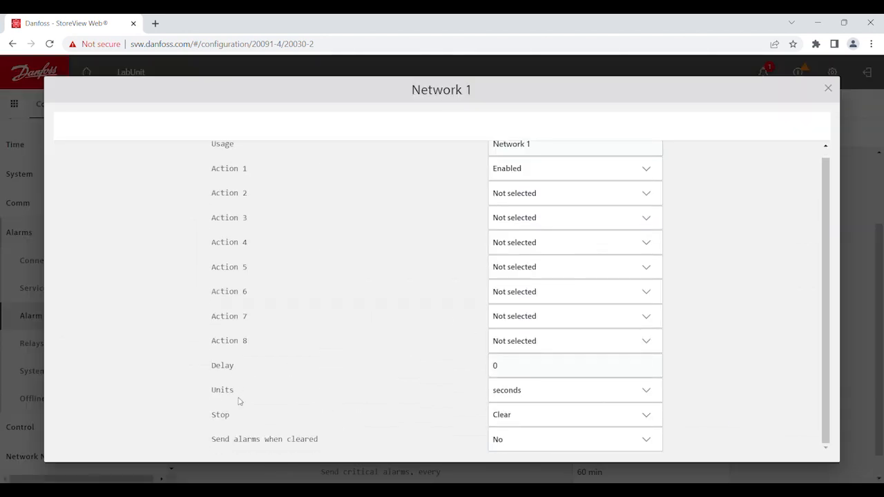
pyautogui.moveTo(259, 446)
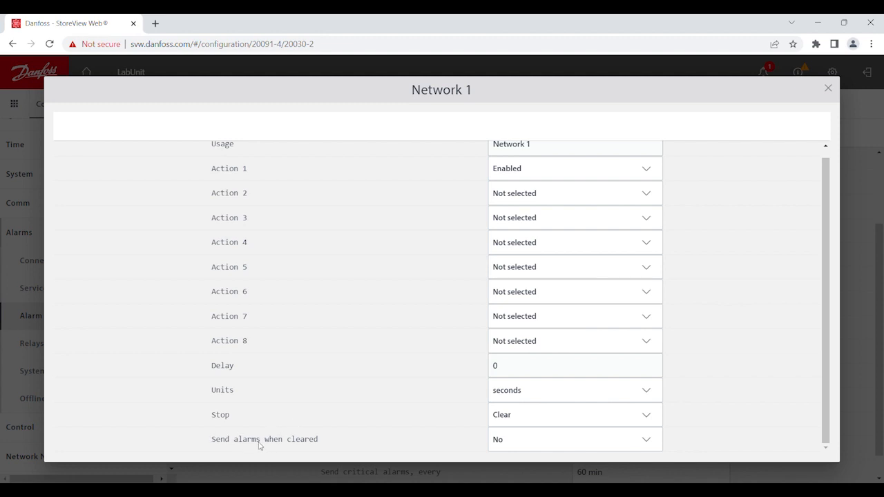
pyautogui.moveTo(319, 443)
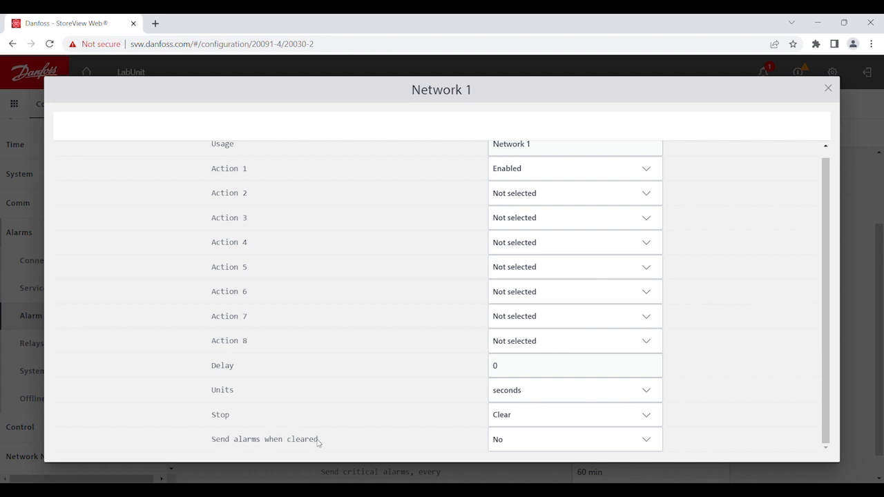
pyautogui.moveTo(574, 439)
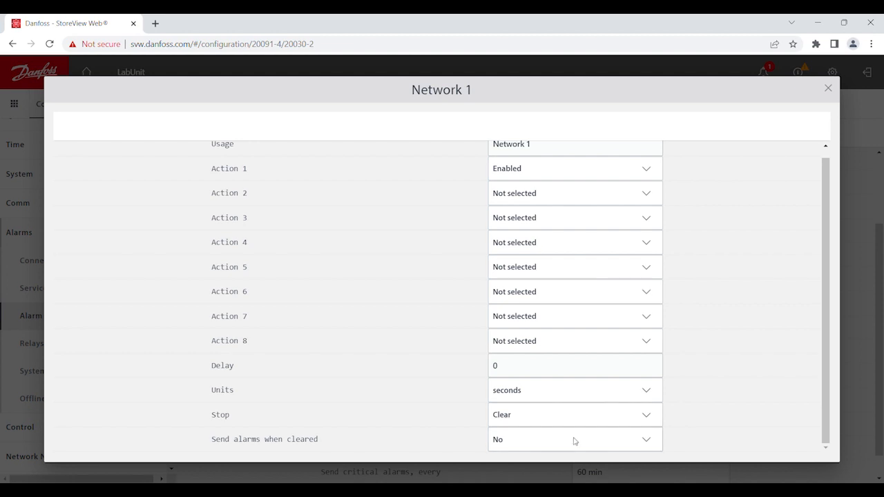
pyautogui.click(575, 439)
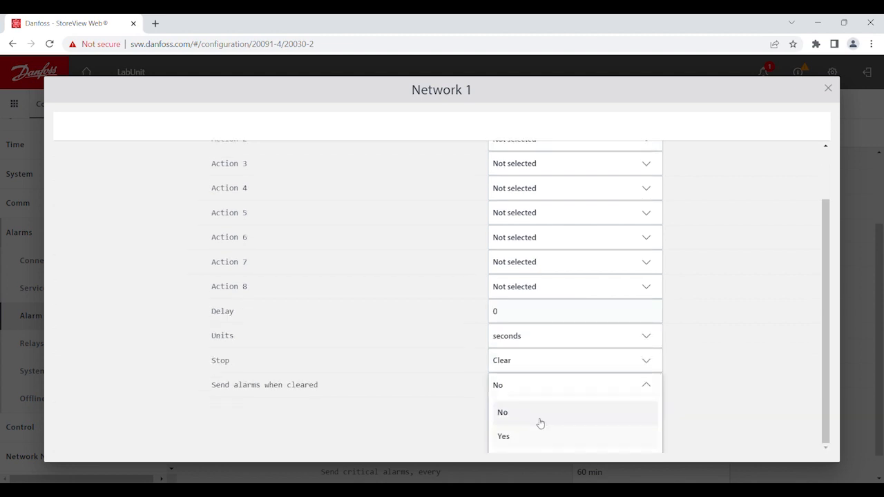
pyautogui.moveTo(852, 359)
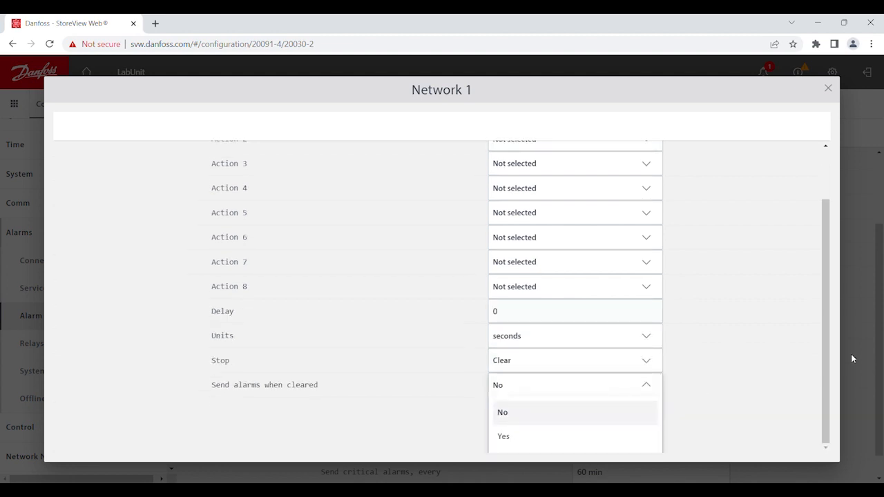
pyautogui.click(827, 88)
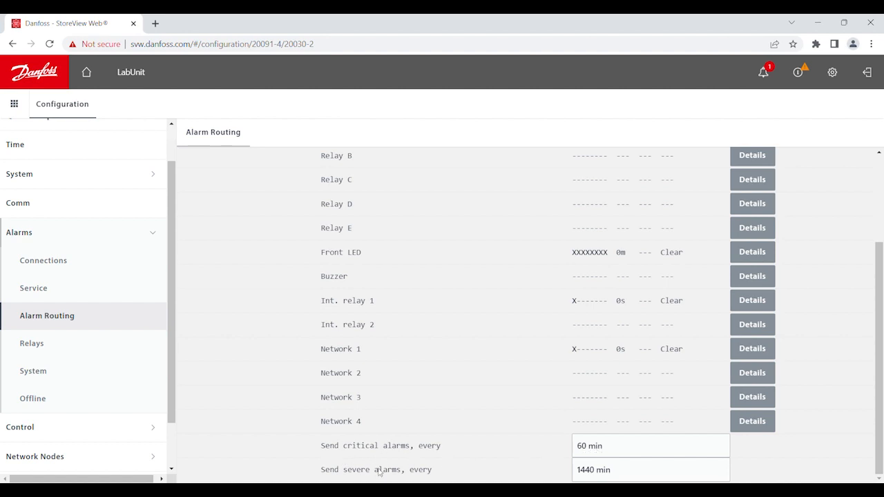
pyautogui.moveTo(391, 480)
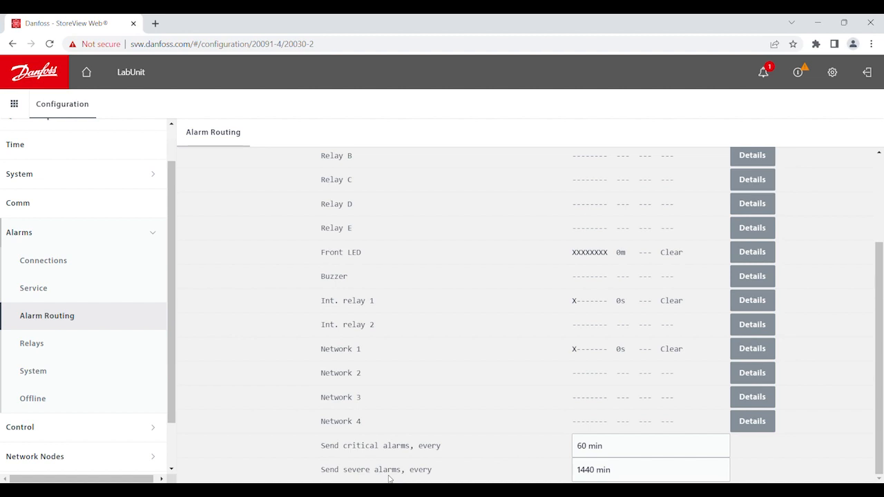
pyautogui.moveTo(625, 469)
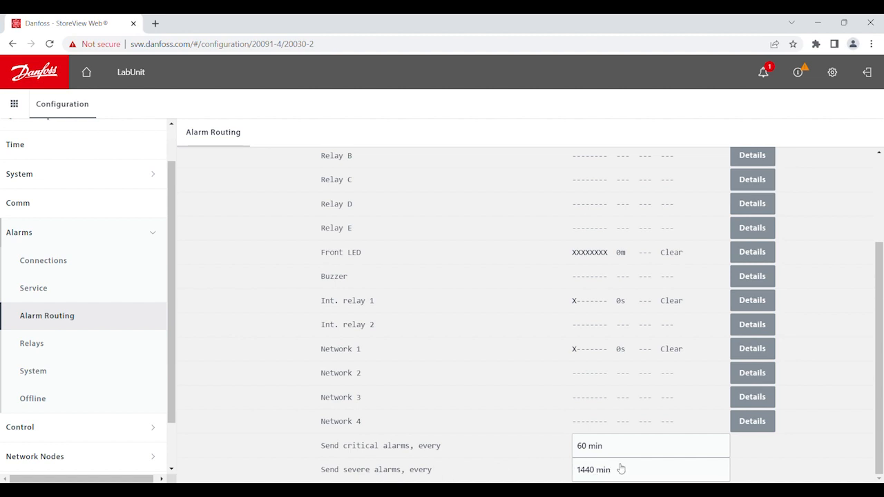
# - Review the critical-alarm resend interval of 60 minutes (range 1-1440)
pyautogui.click(649, 444)
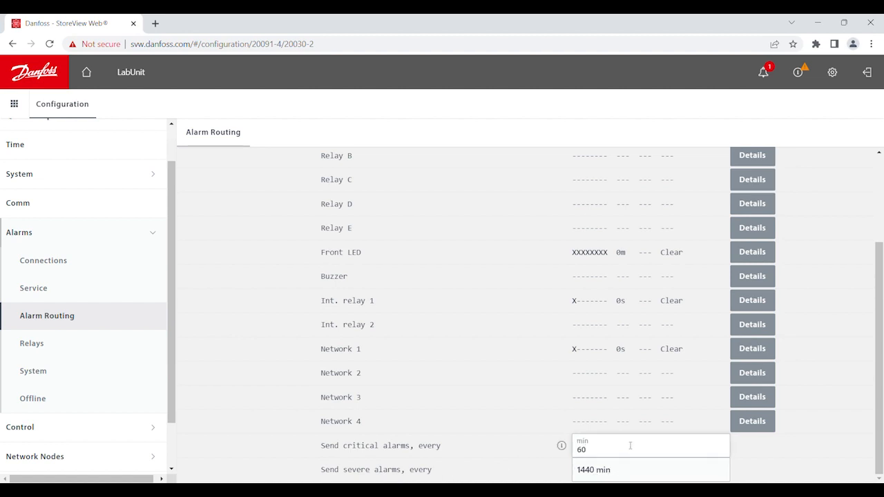
pyautogui.moveTo(557, 444)
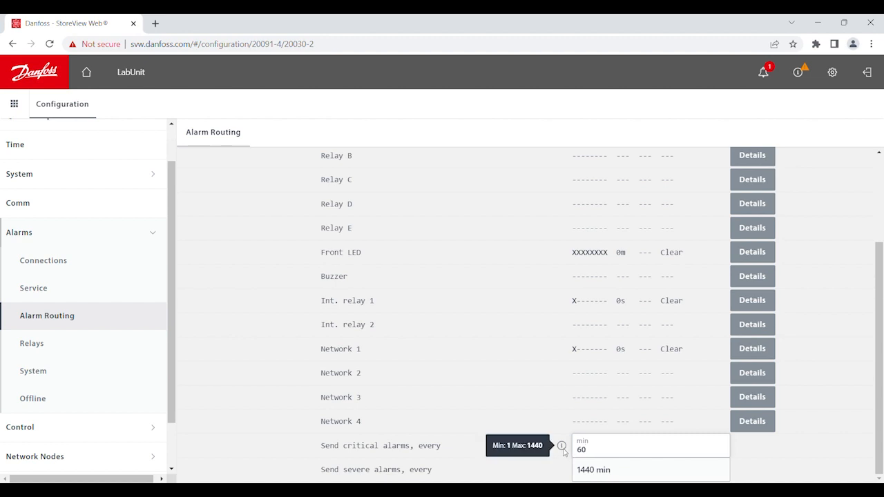